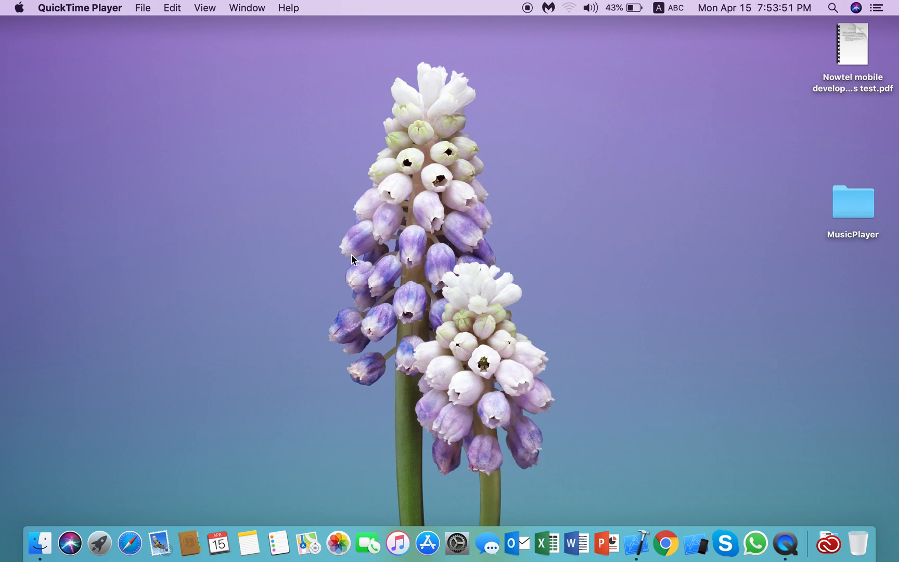
mouse_move(526, 370)
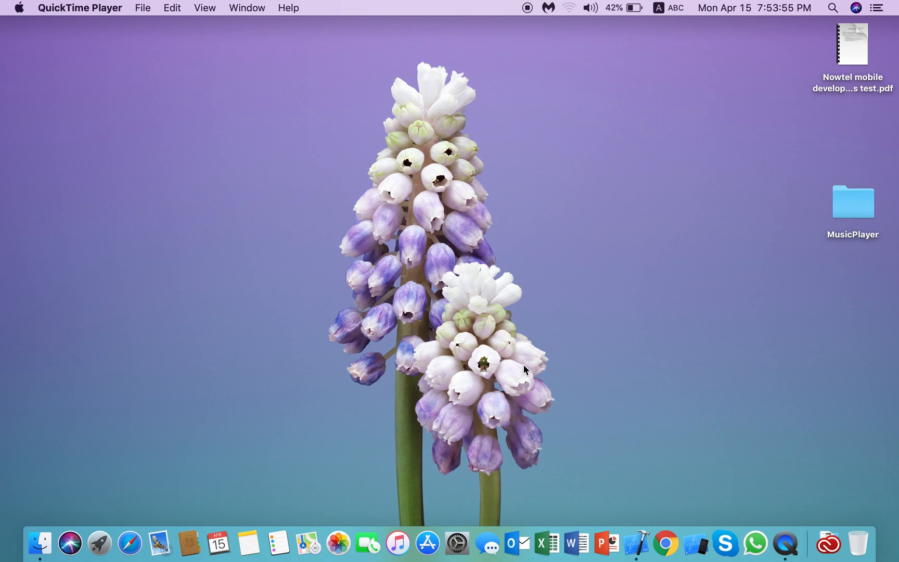
Step: Launch Xcode, begin a new project and choose the iOS Tabbed App template
click(637, 544)
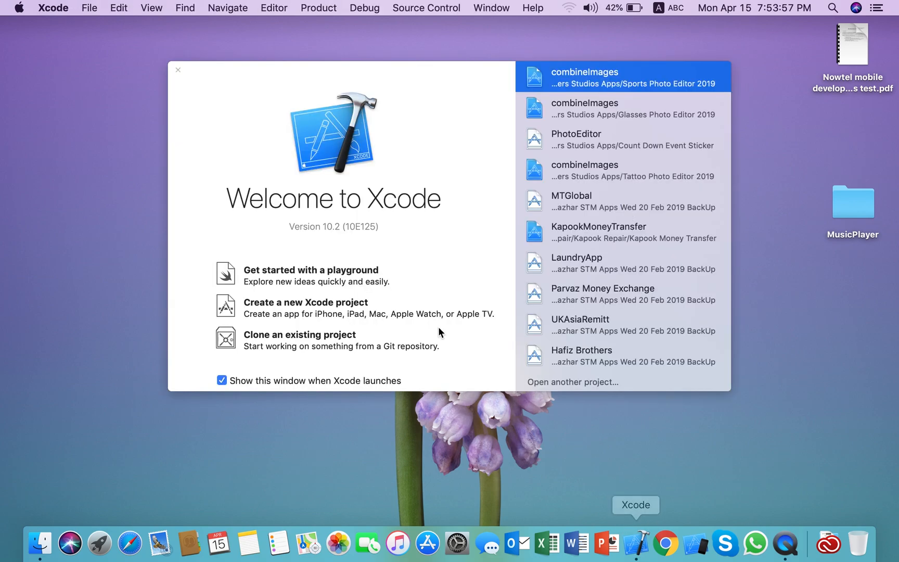
mouse_move(317, 305)
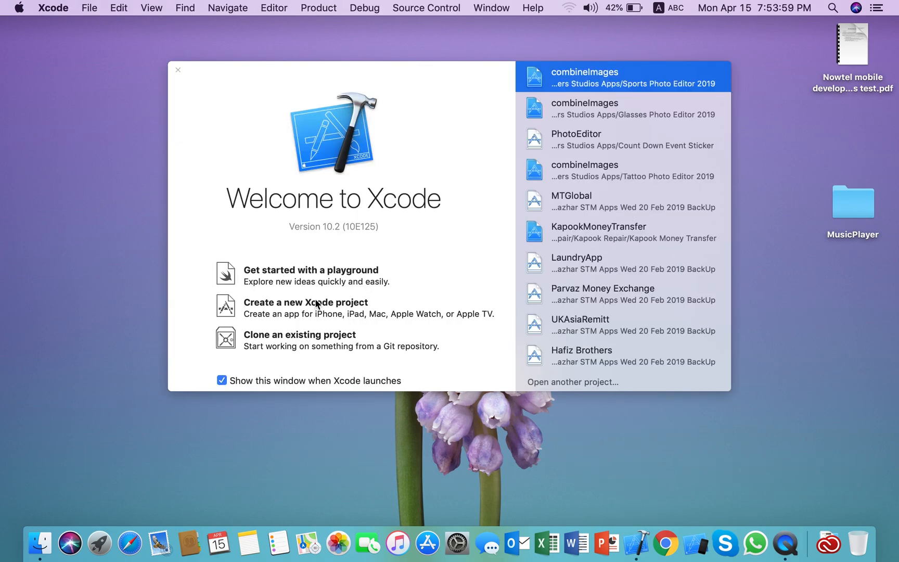
mouse_move(221, 279)
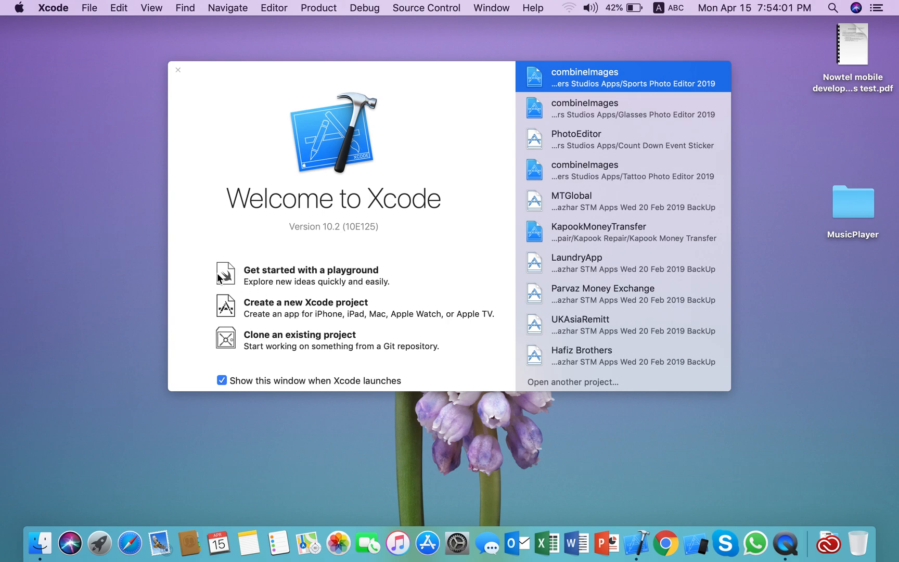
click(306, 303)
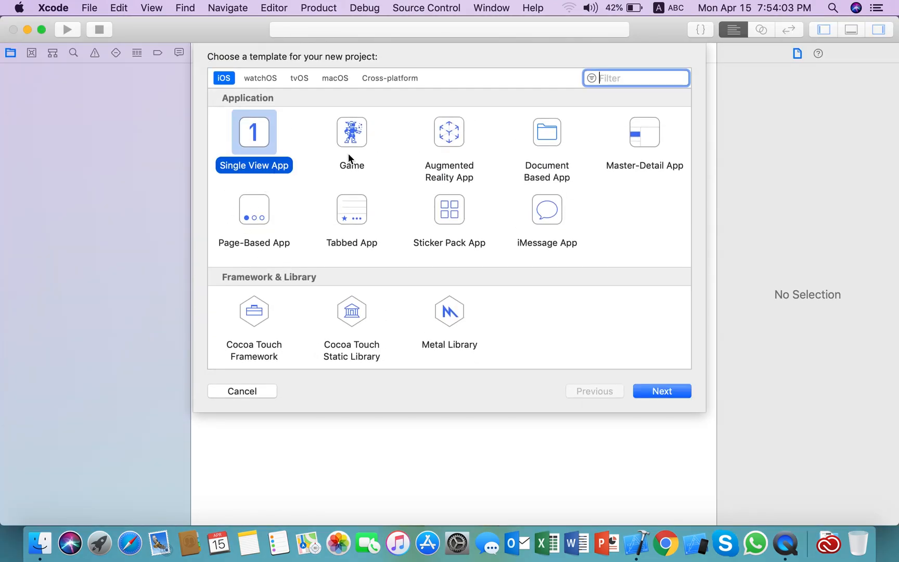
mouse_move(279, 206)
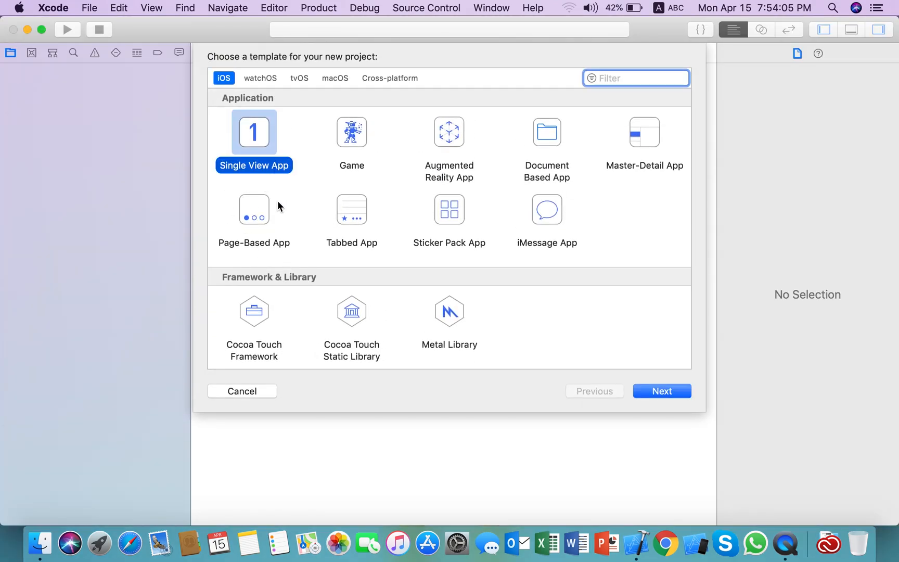
mouse_move(637, 139)
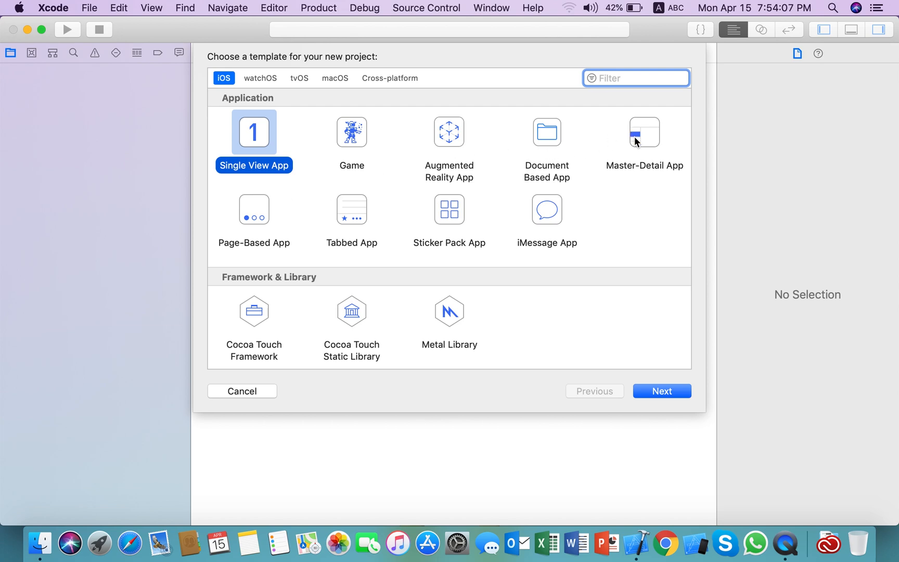
click(644, 132)
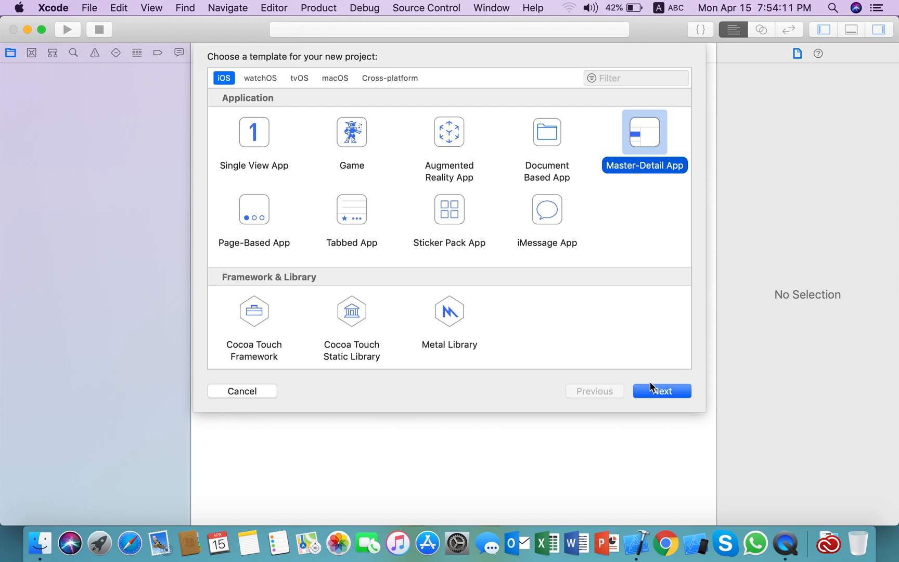
click(352, 210)
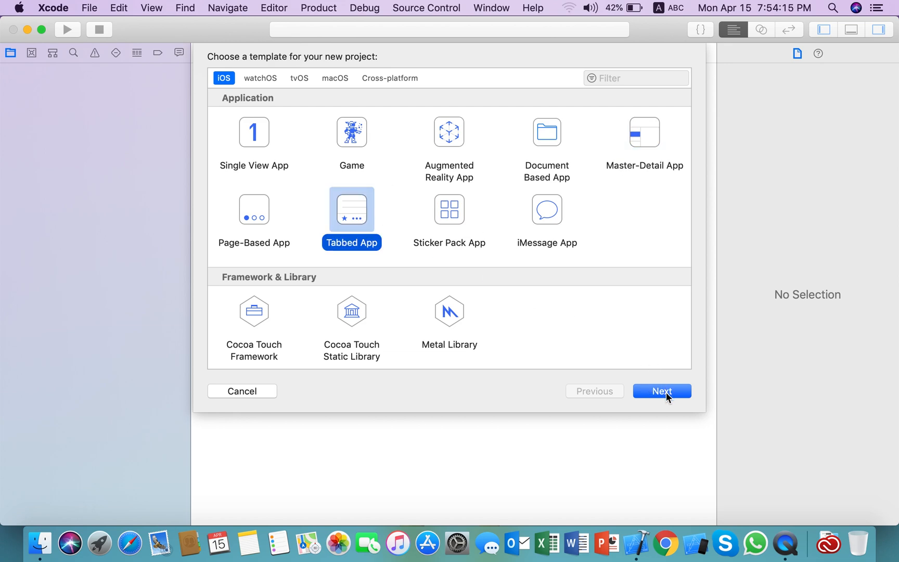
Step: Name the product 'putimages' and proceed to the save-location chooser
click(662, 391)
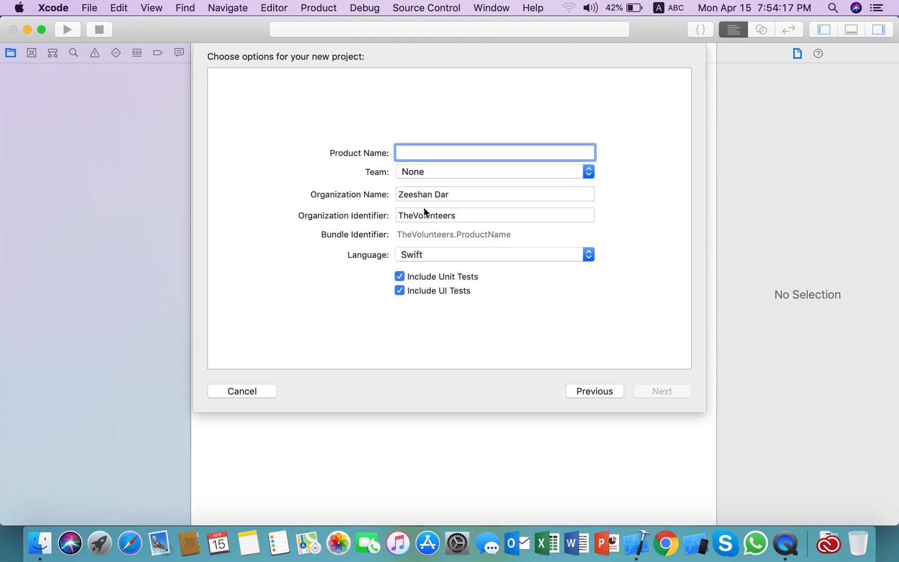
text(putimages)
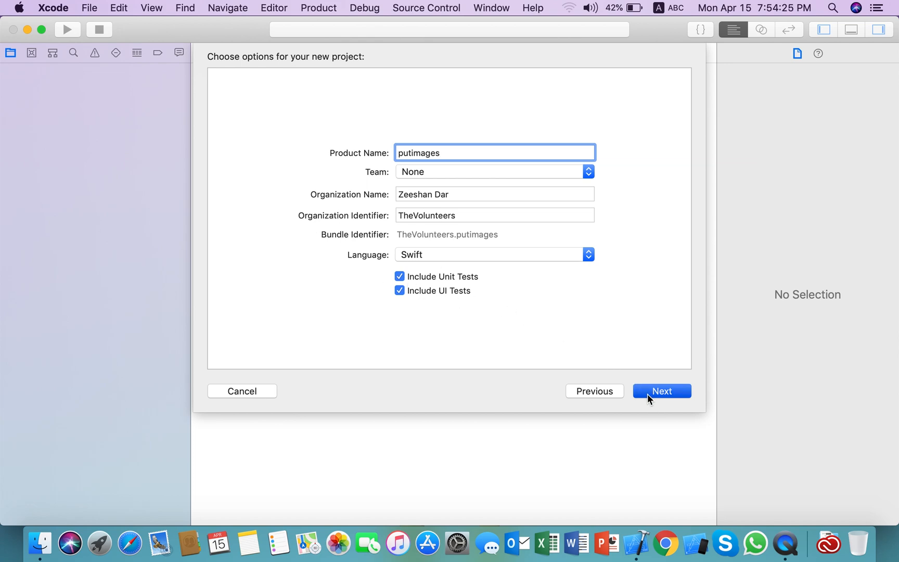
click(662, 391)
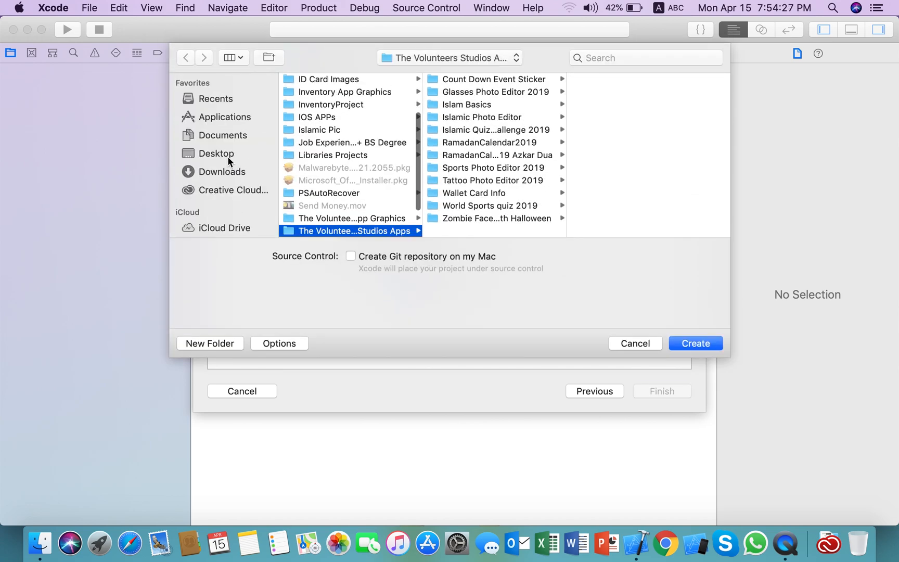
Step: Create the putimages project on the Desktop
click(215, 153)
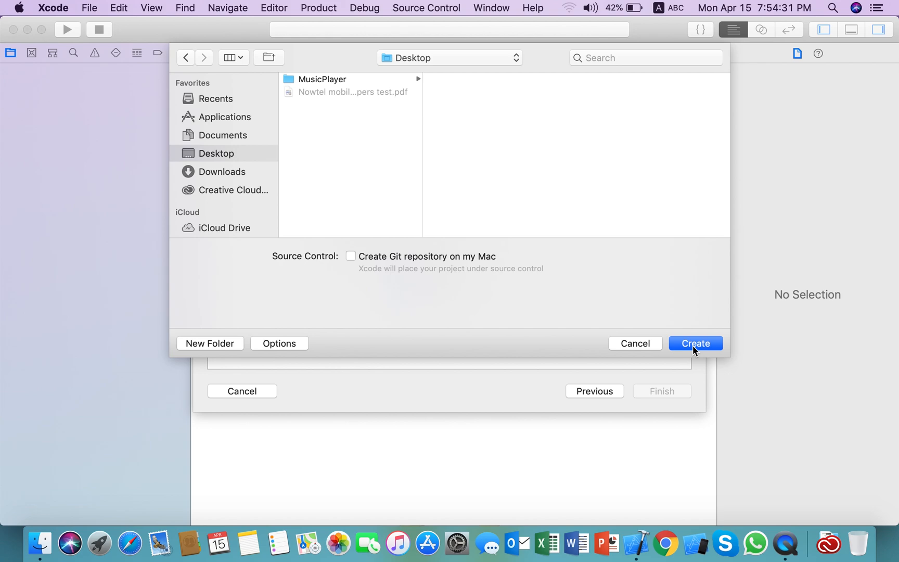
mouse_move(229, 183)
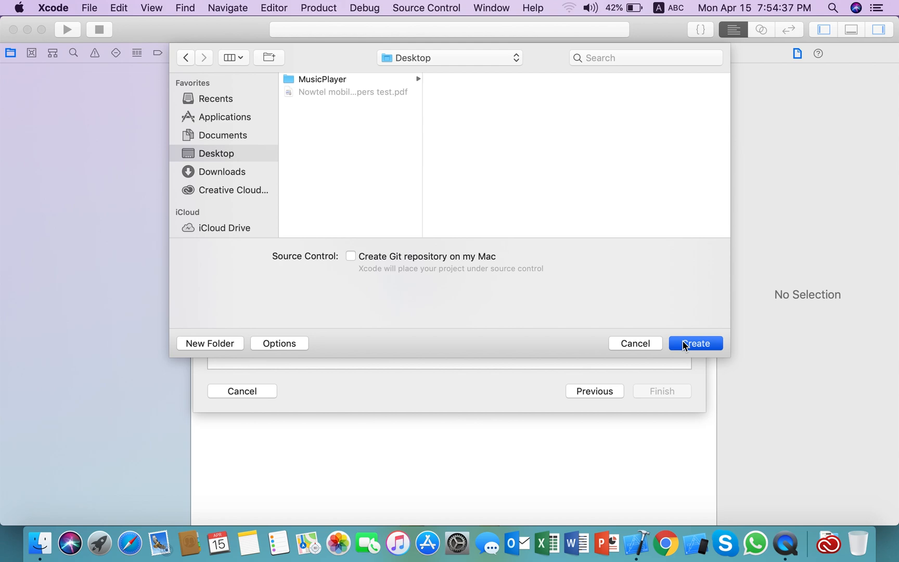
click(696, 344)
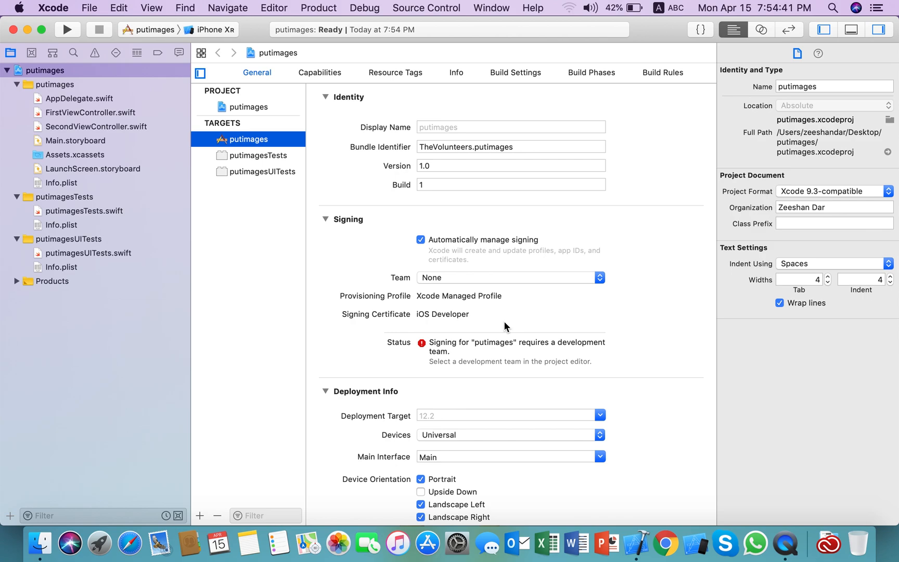
mouse_move(61, 152)
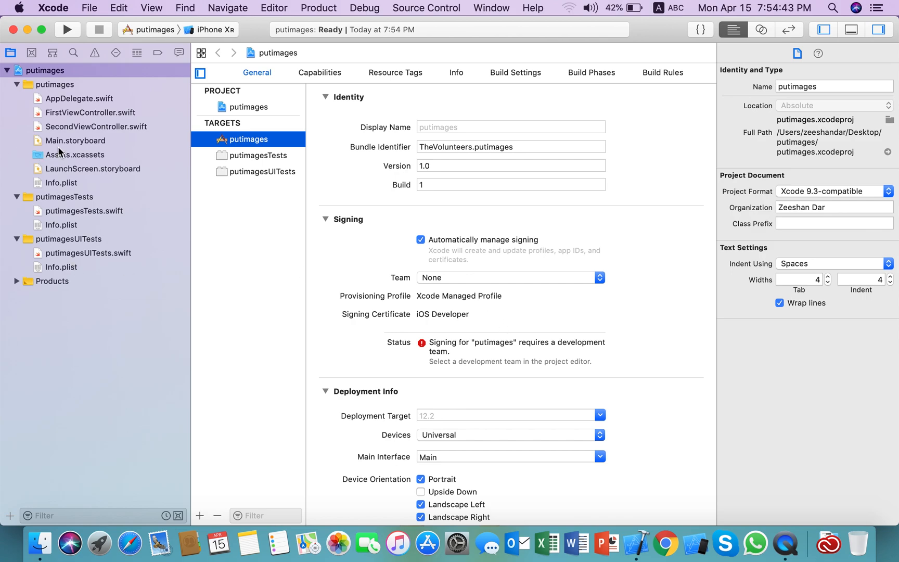
Step: Show Main.storyboard with its tab bar controller and two scenes
click(75, 141)
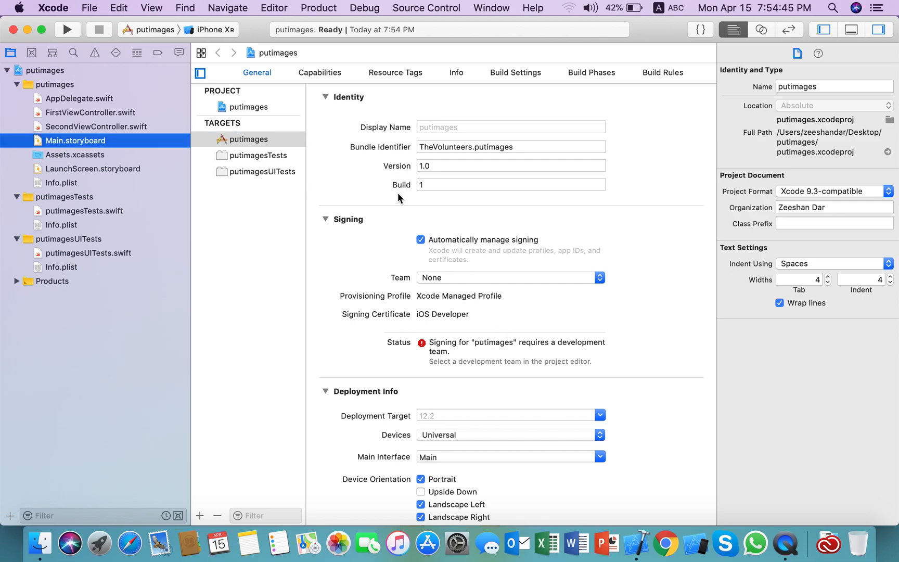
click(75, 140)
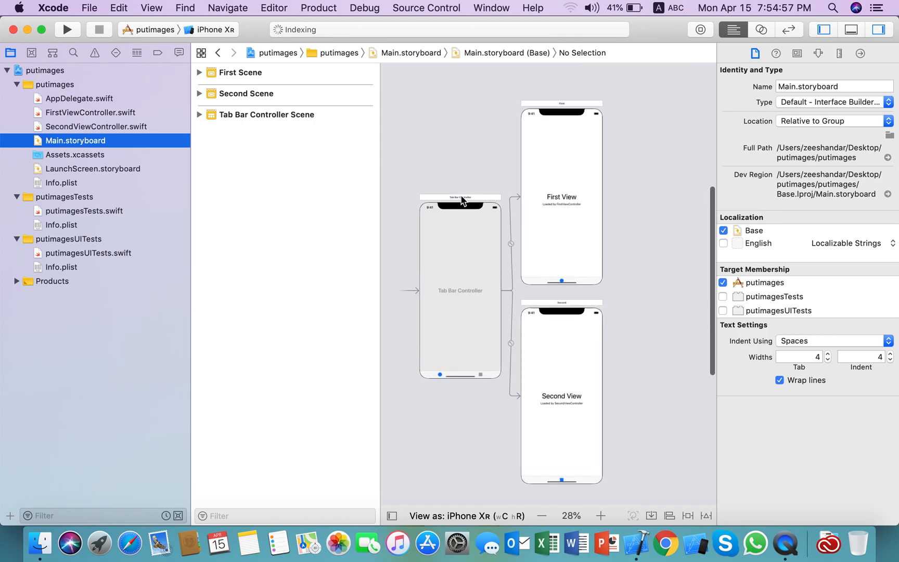
Step: Select the First scene's tab bar item and bring up a Finder window of recent files
click(460, 196)
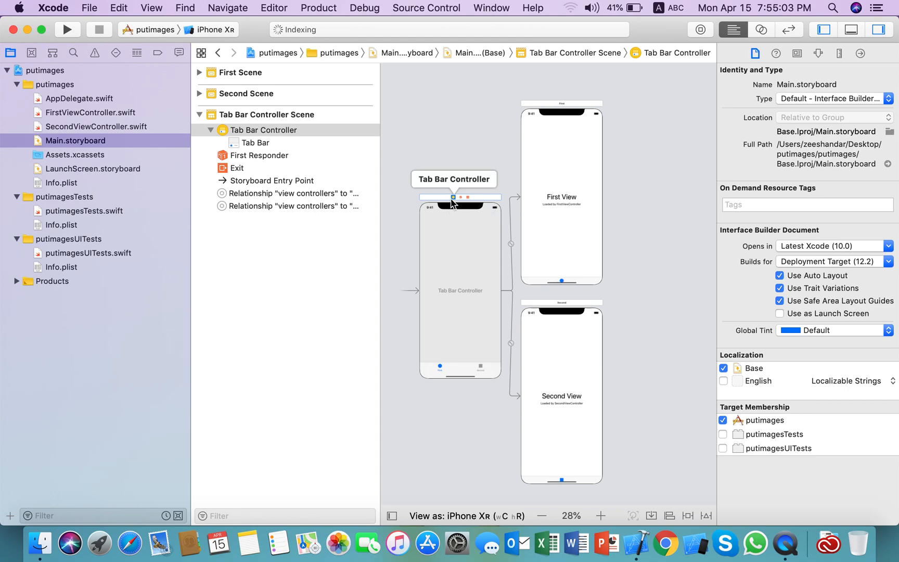
mouse_move(452, 185)
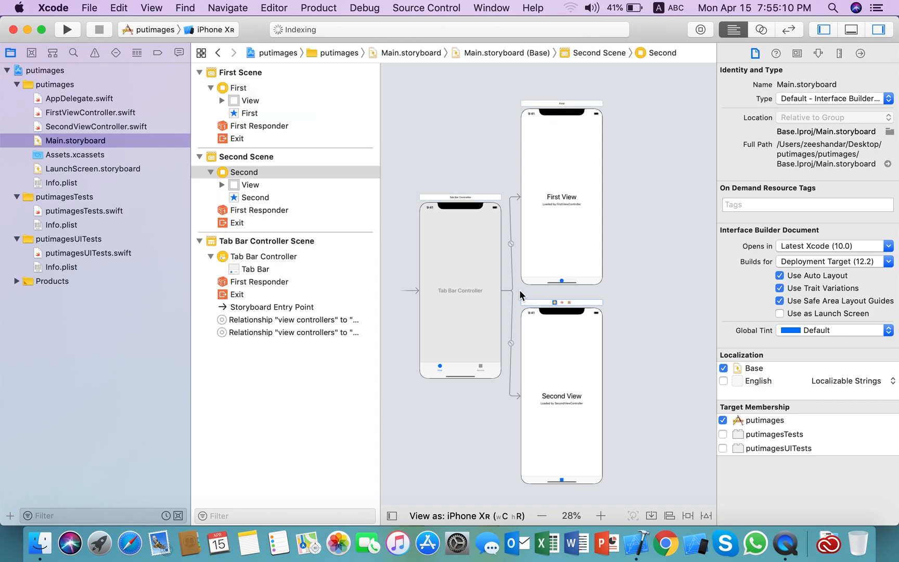
click(601, 516)
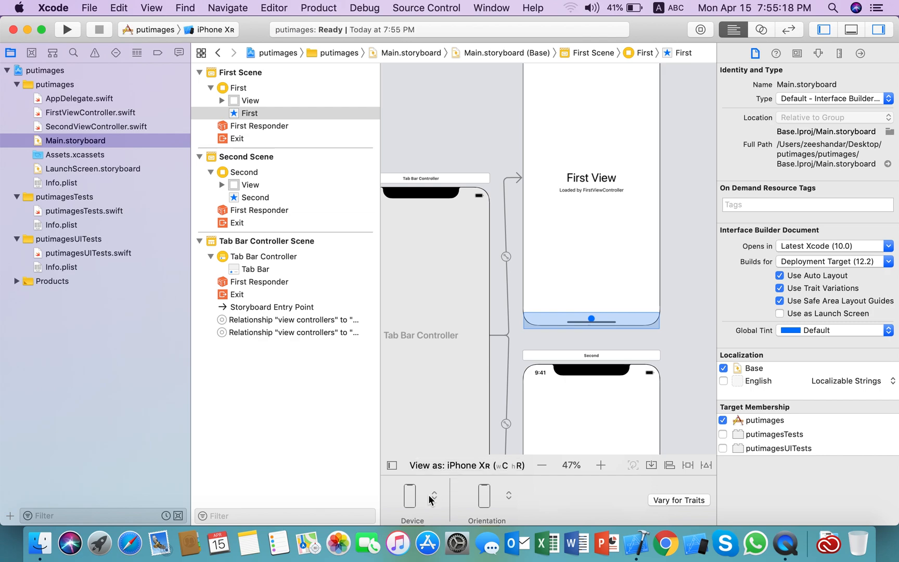
mouse_move(73, 487)
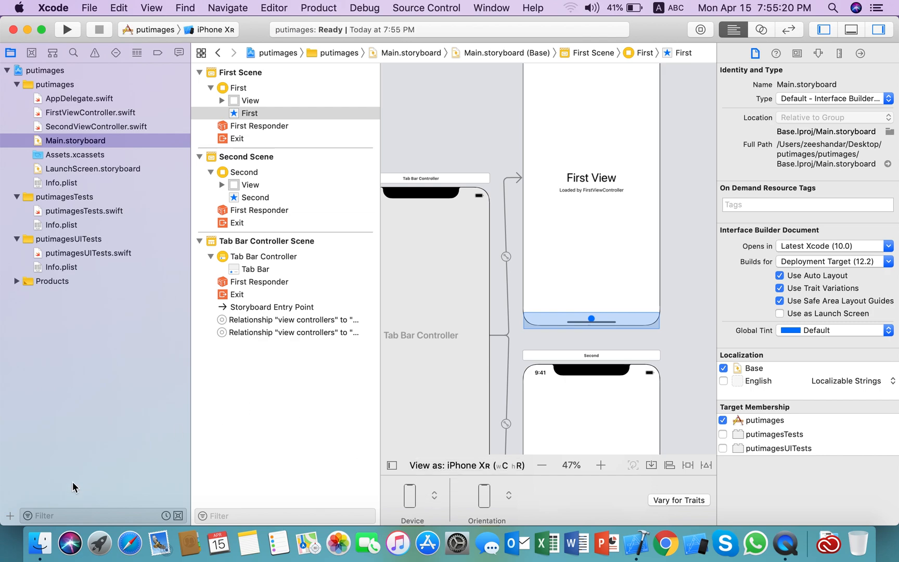
mouse_move(492, 348)
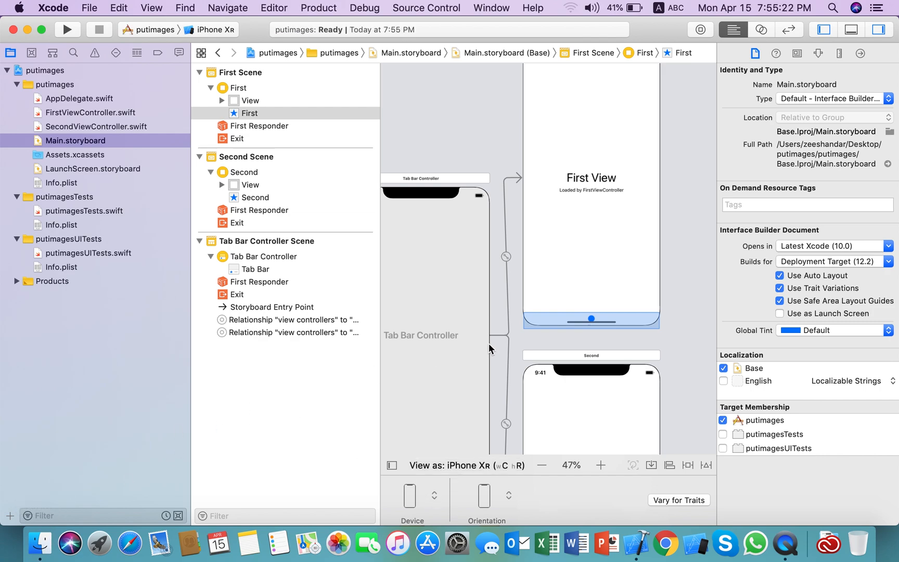
scroll(down, 3)
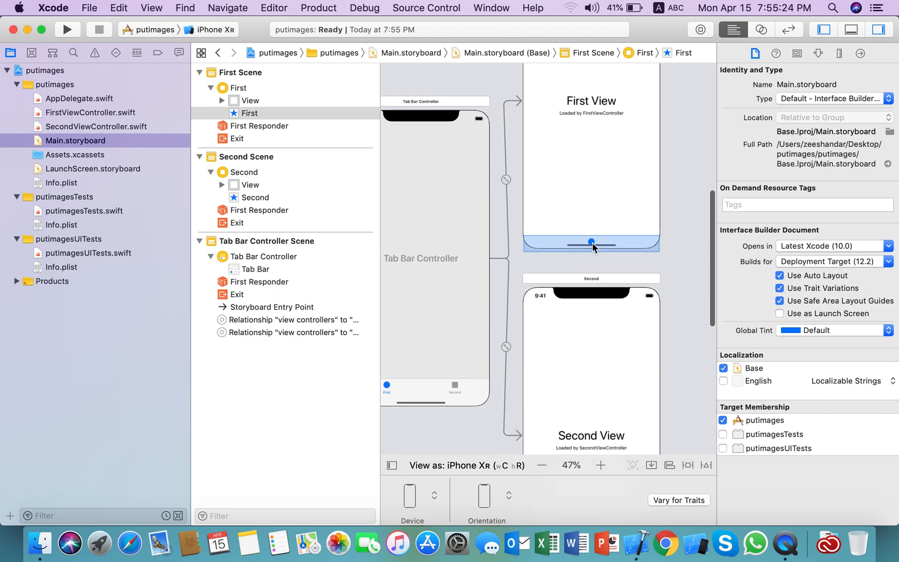
click(256, 198)
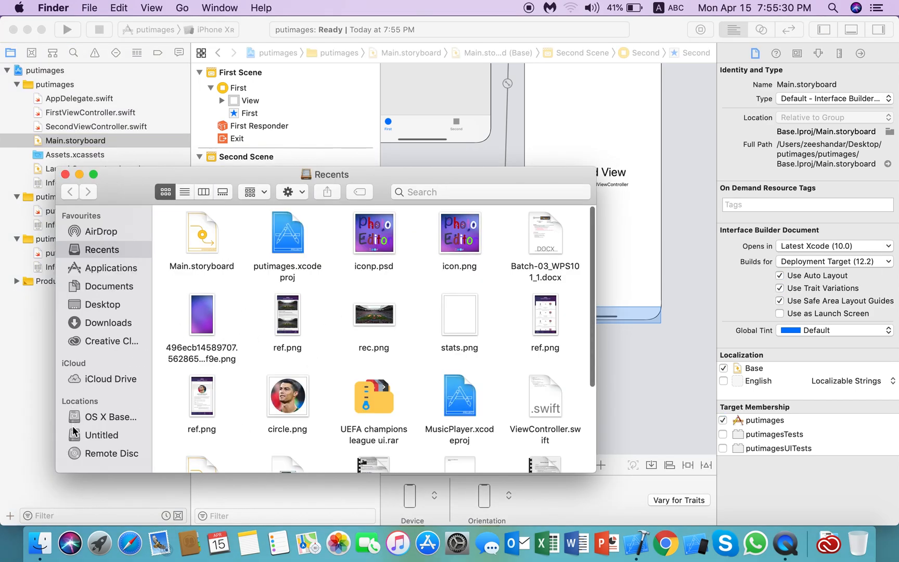
Step: Browse the Untitled drive to the Countries Flags folder and show the project's Assets.xcassets
click(101, 435)
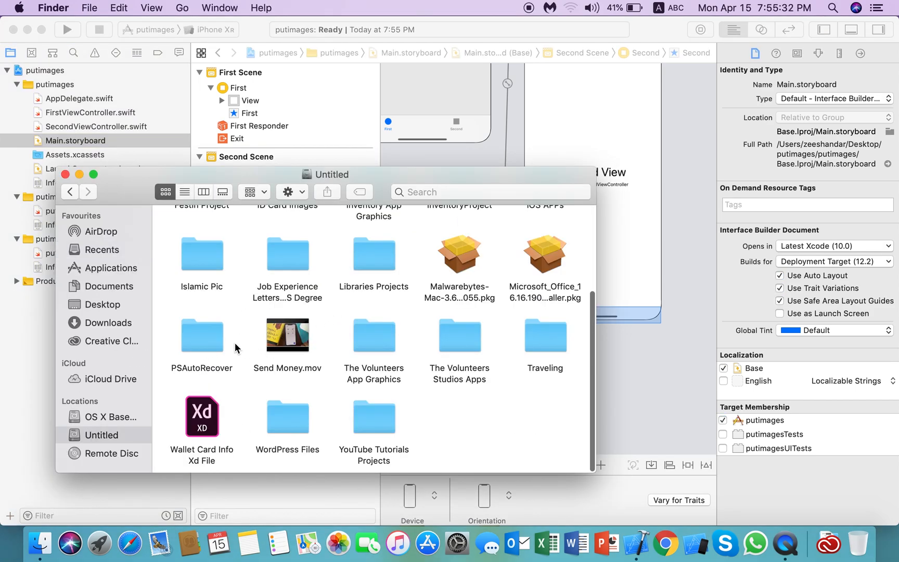
mouse_move(217, 255)
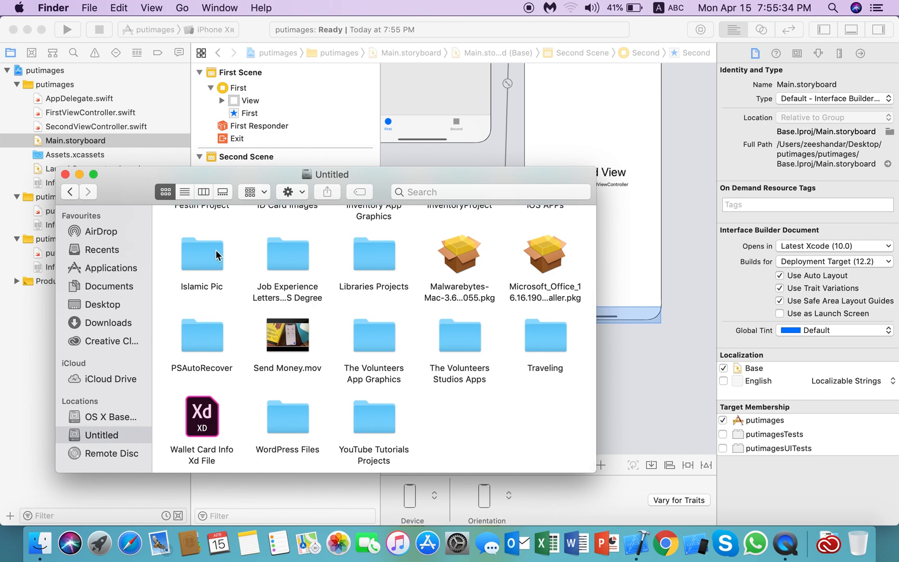
mouse_move(101, 306)
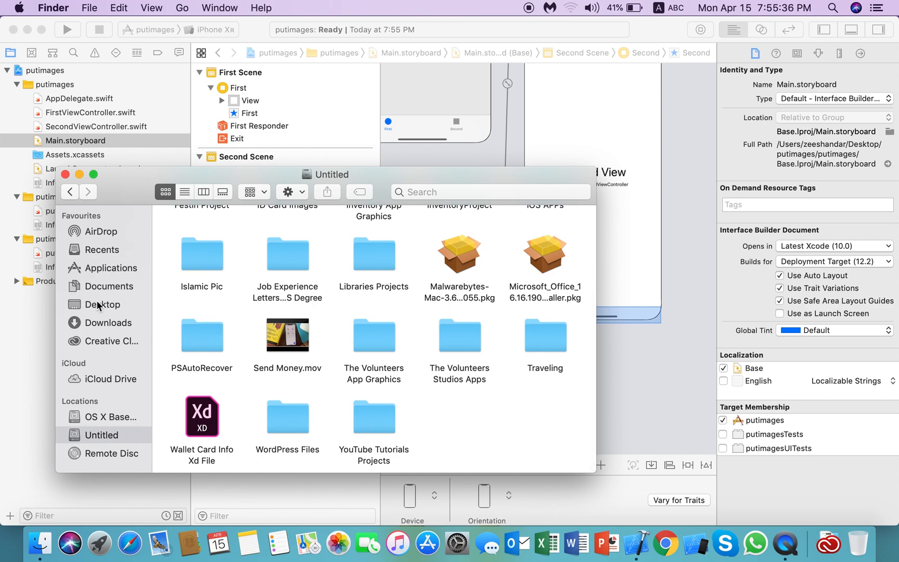
click(102, 305)
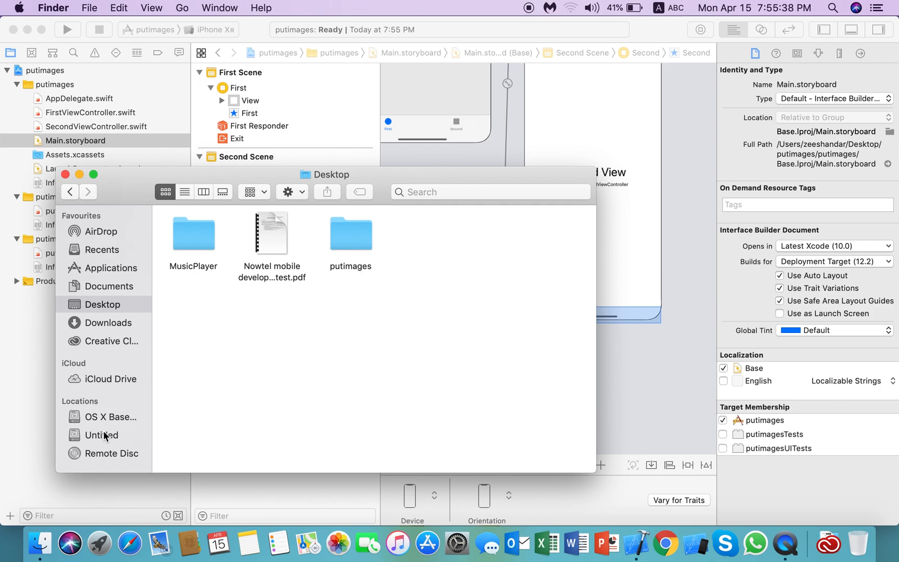
click(101, 435)
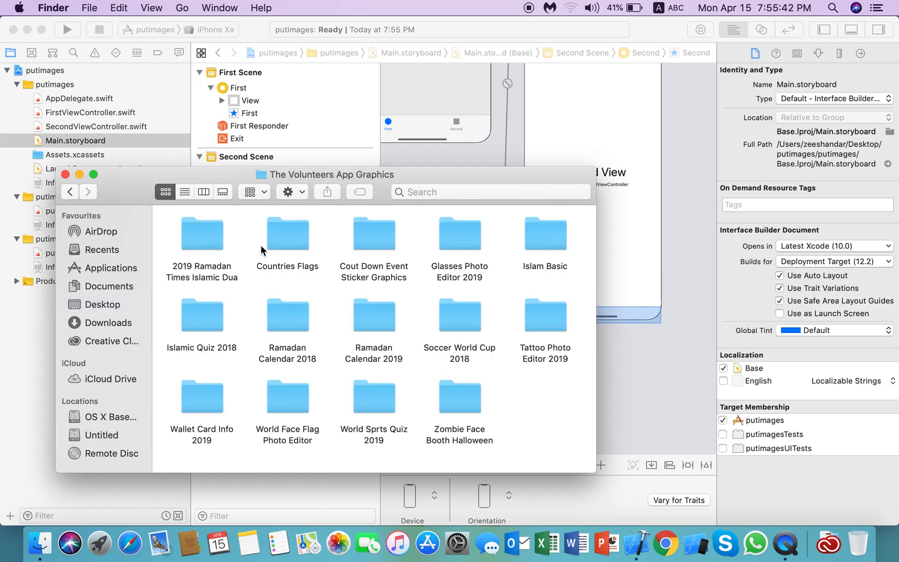
double_click(287, 234)
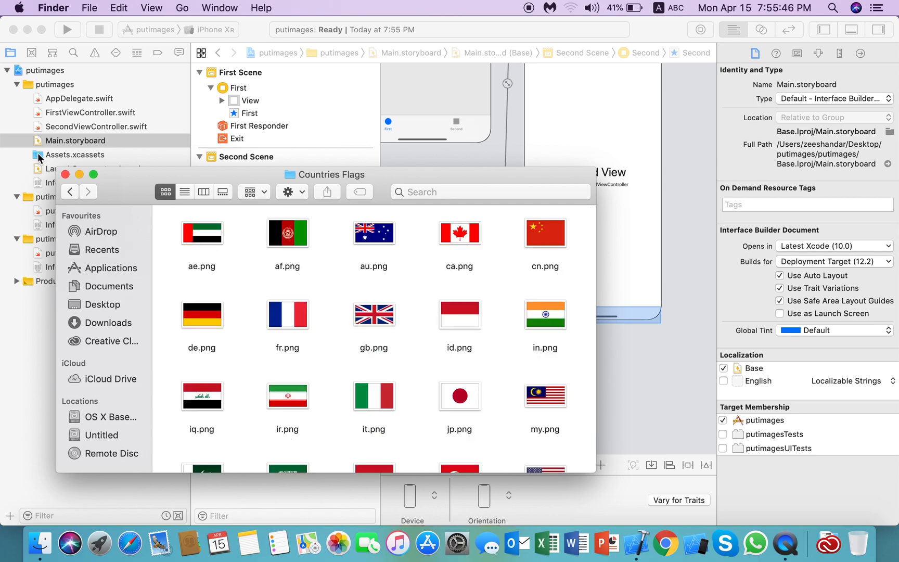
click(75, 154)
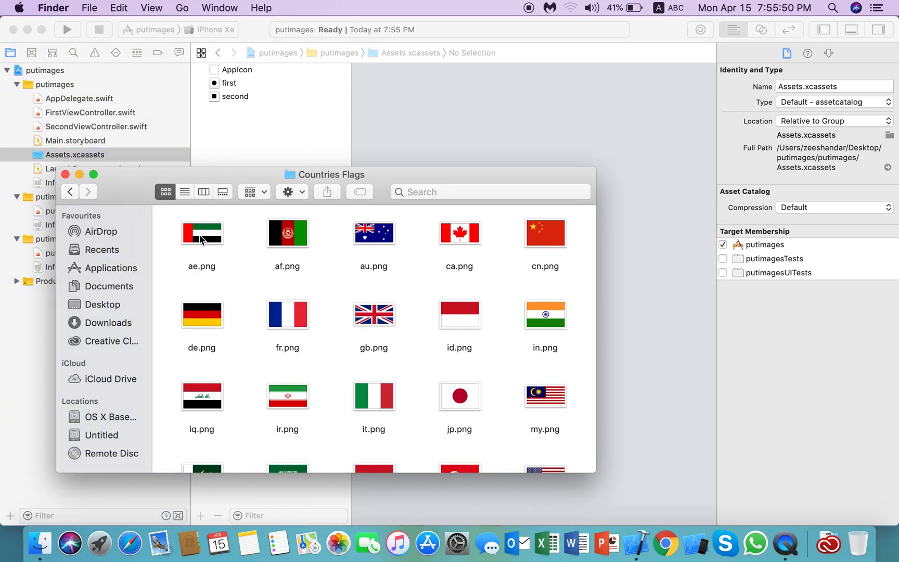
Step: Add the ae flag to the asset catalog, remove the old first set and rename ae to first
click(202, 233)
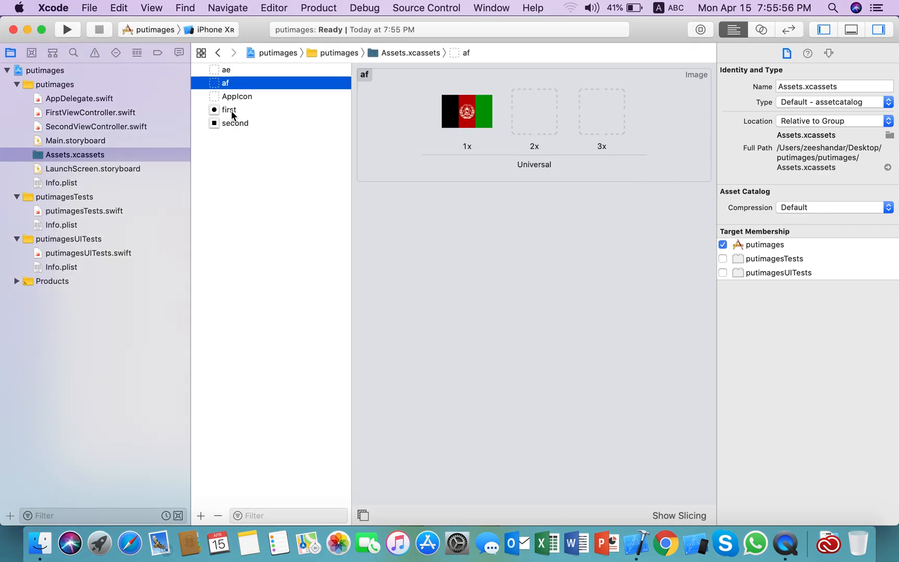
click(229, 109)
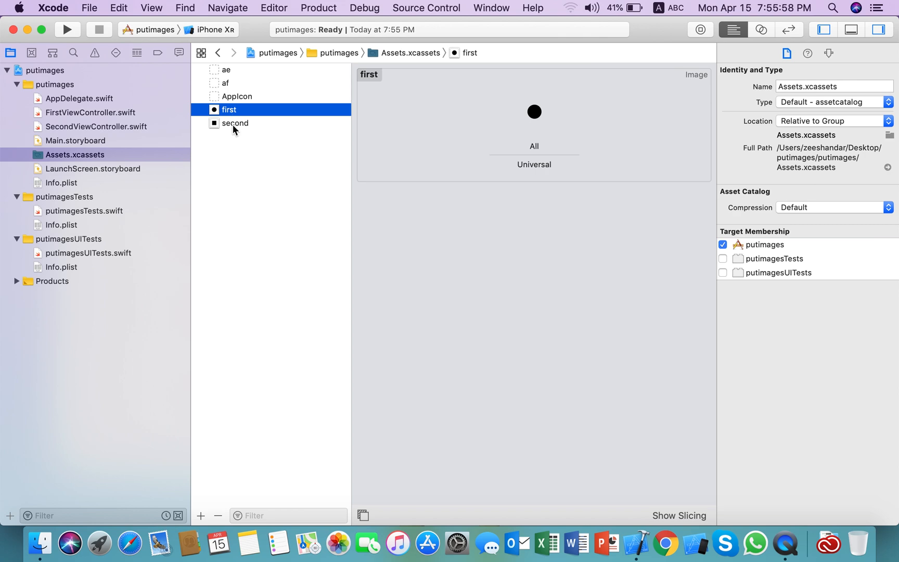
click(236, 124)
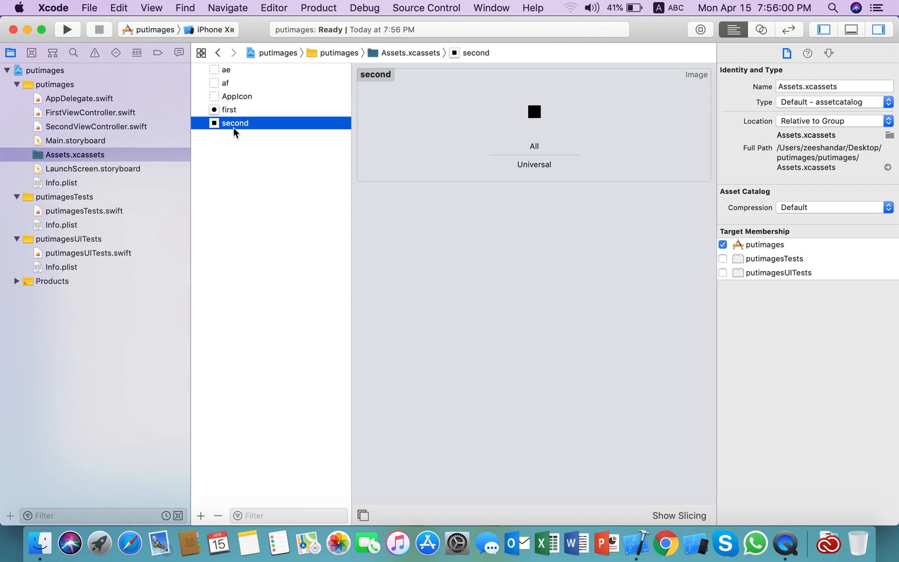
click(230, 109)
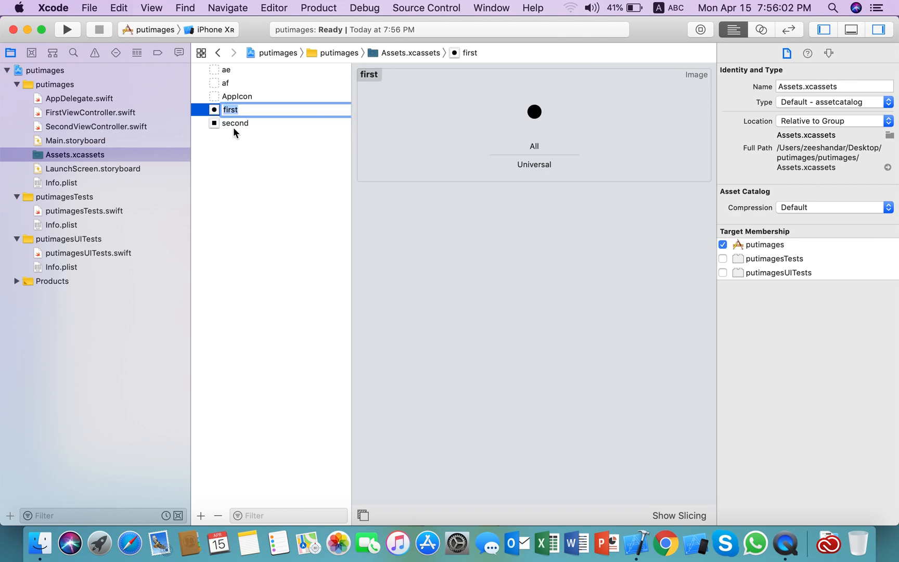
click(225, 69)
text(first)
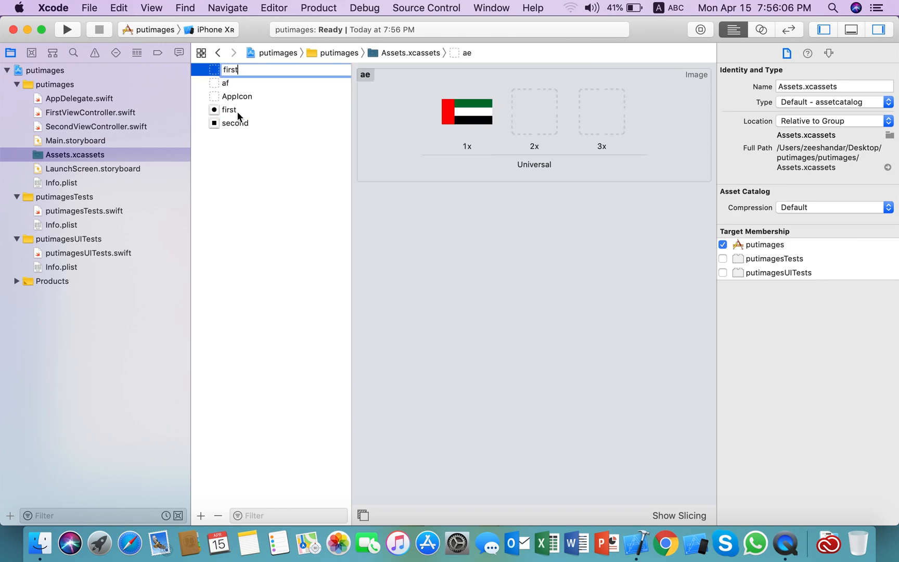
click(229, 109)
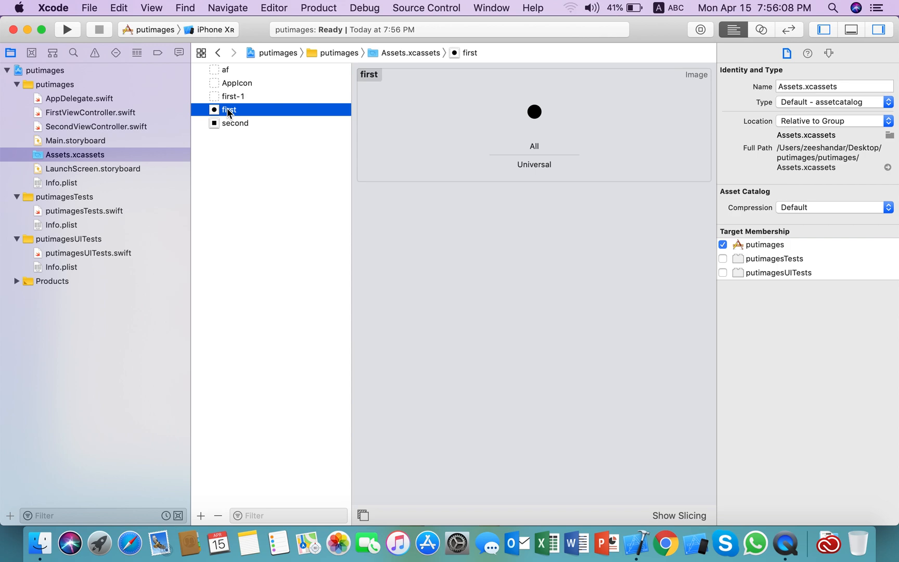
click(238, 84)
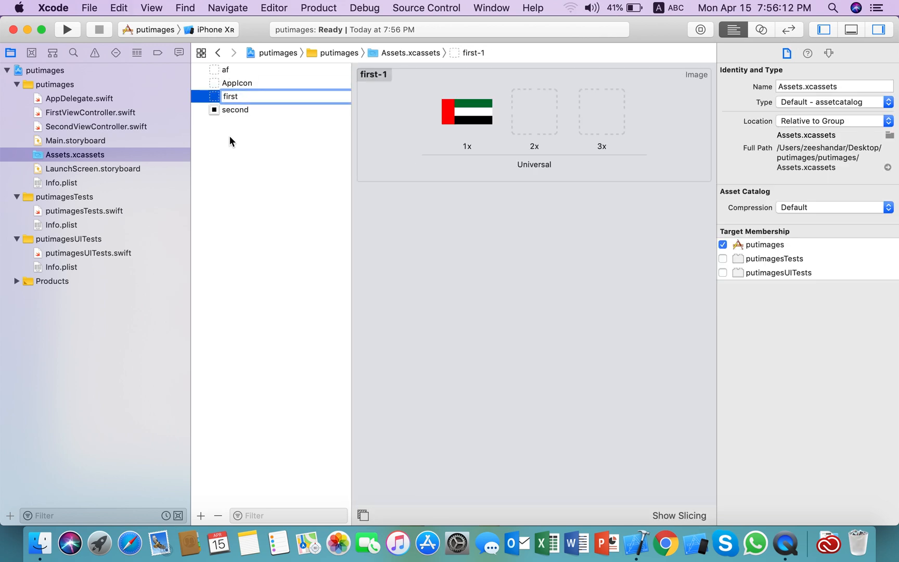
Step: Rename the af flag set to second, then return to Main.storyboard
click(225, 69)
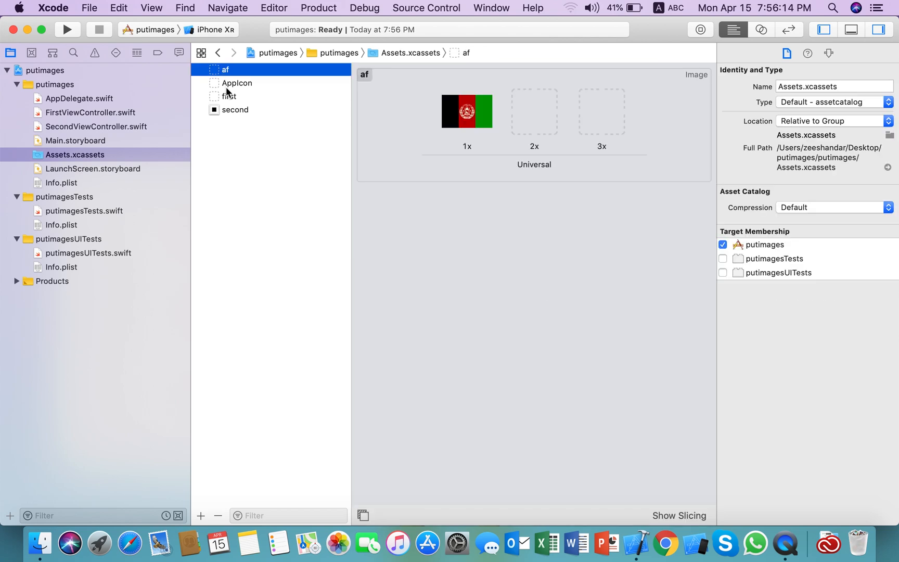
double_click(236, 109)
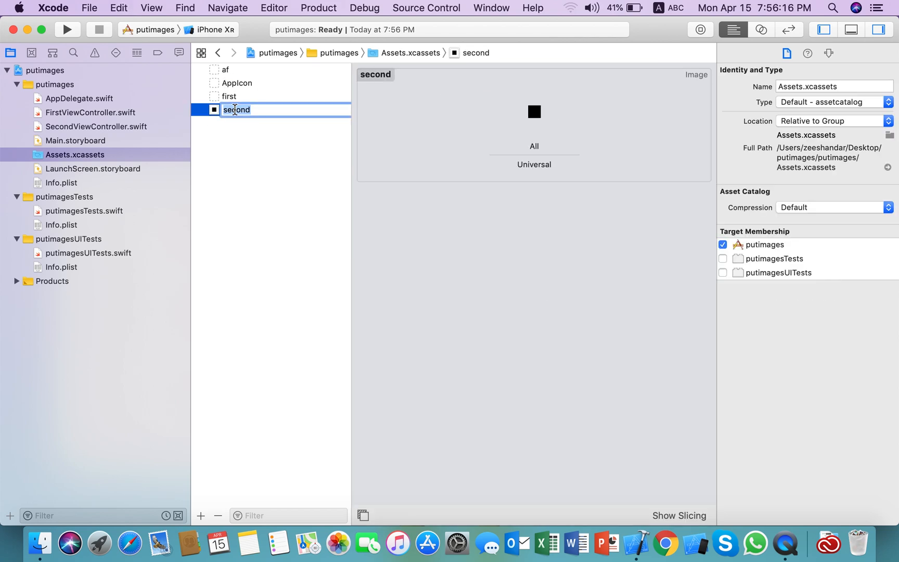
click(222, 129)
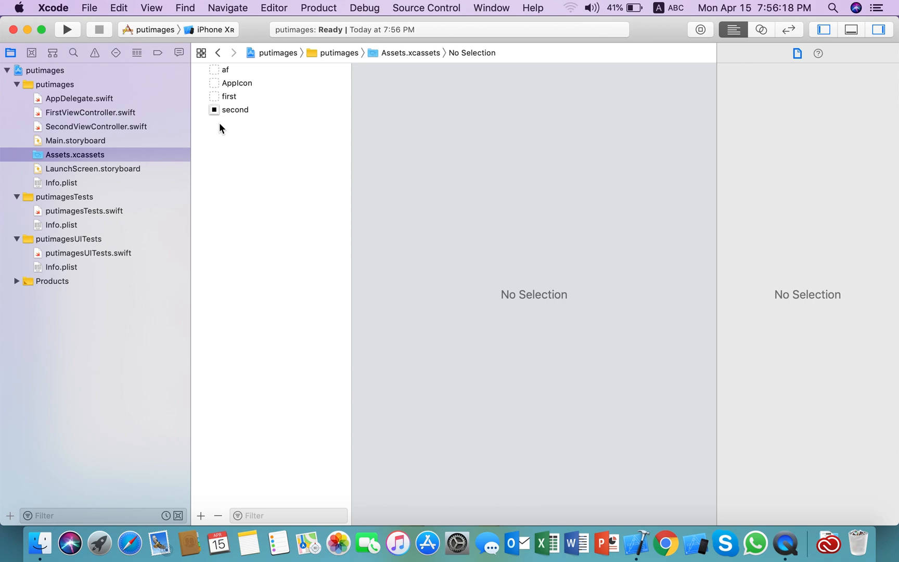
click(225, 69)
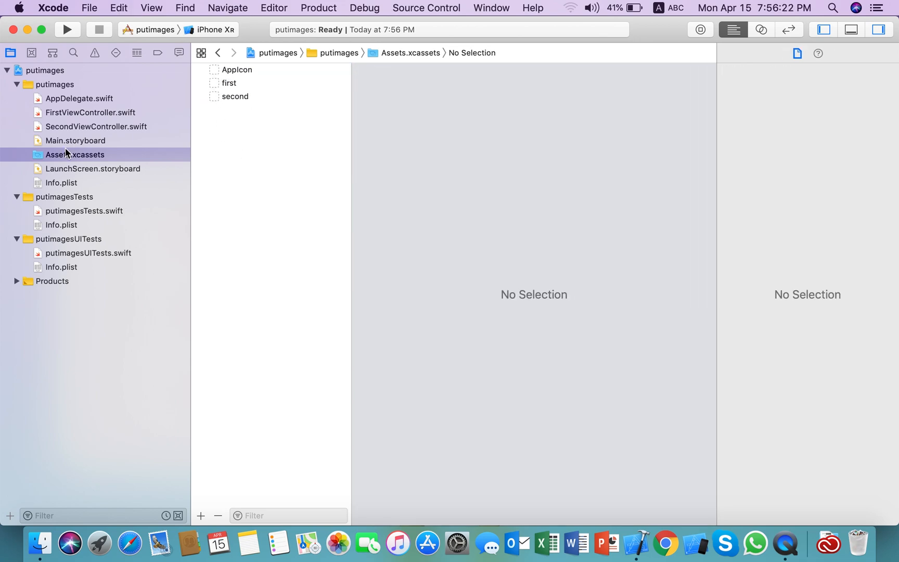
click(75, 154)
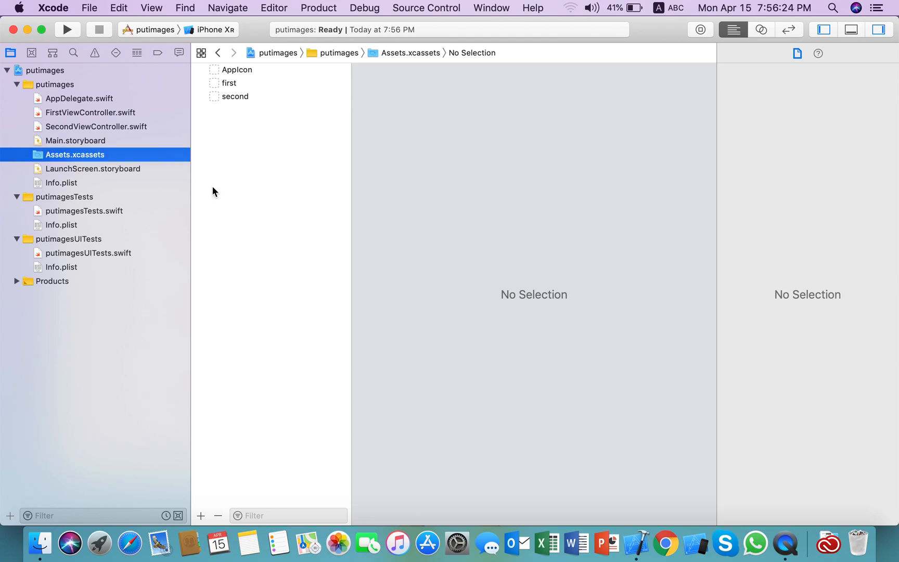
click(75, 141)
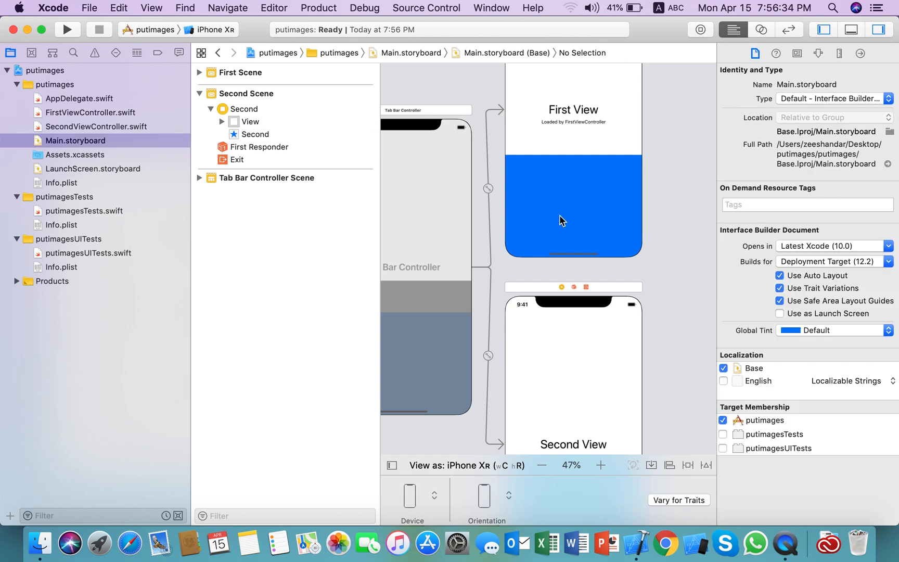
mouse_move(265, 291)
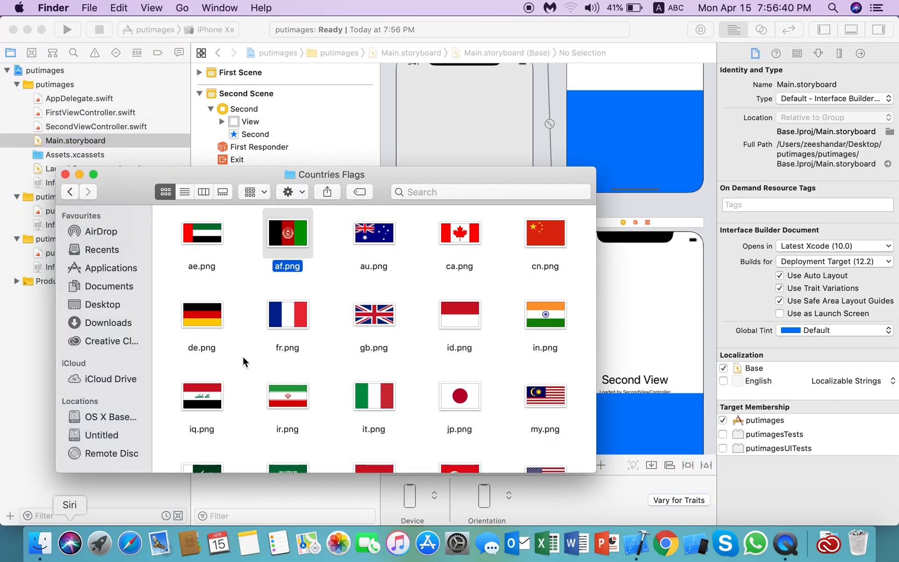
Step: Close the Countries Flags Finder window to reveal the storyboard's first Tab Bar Item
right_click(287, 233)
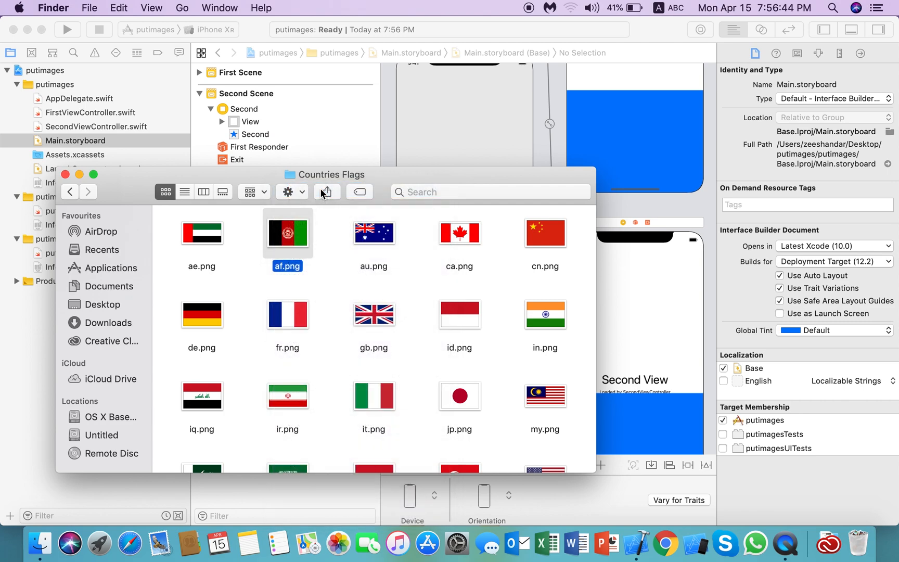
double_click(288, 233)
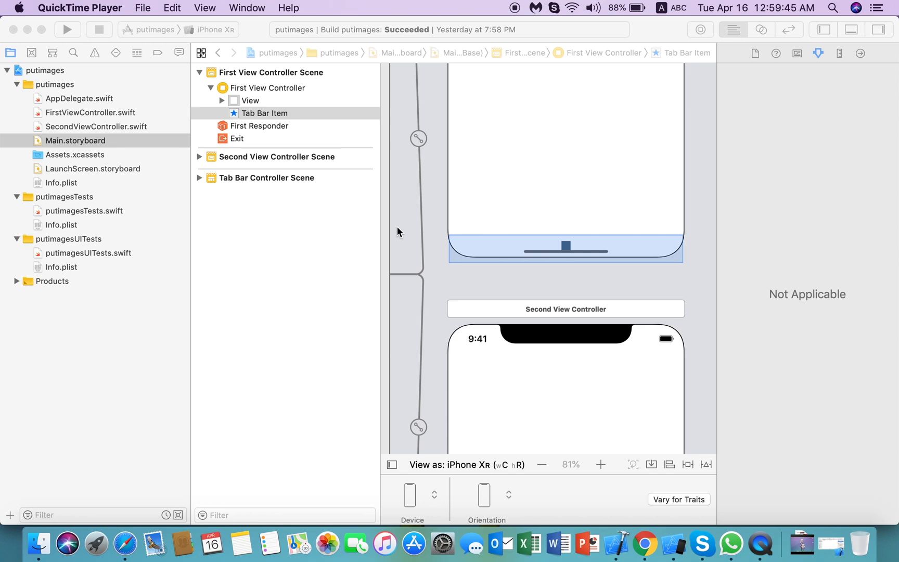
Step: Refocus Xcode and select Assets.xcassets with a Finder window of the Untitled drive beside it
click(75, 141)
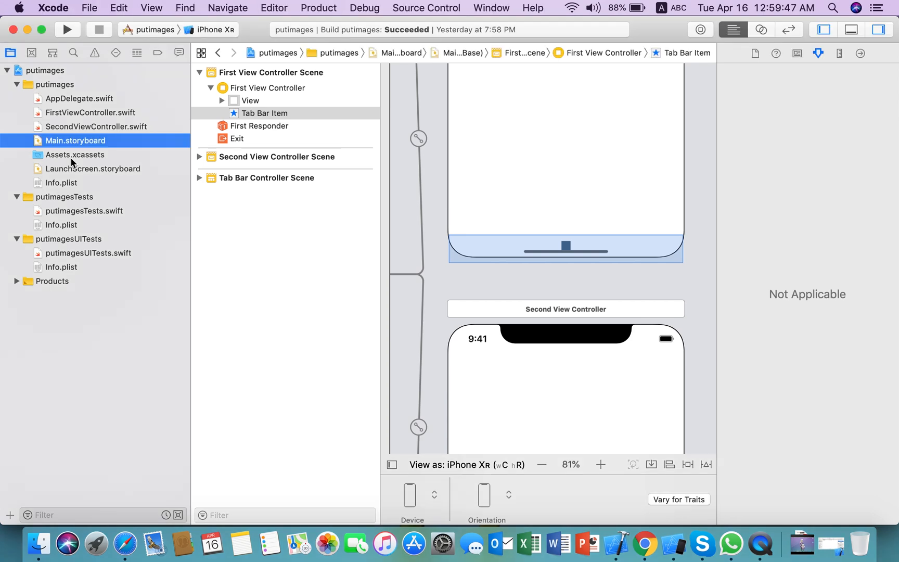
mouse_move(453, 251)
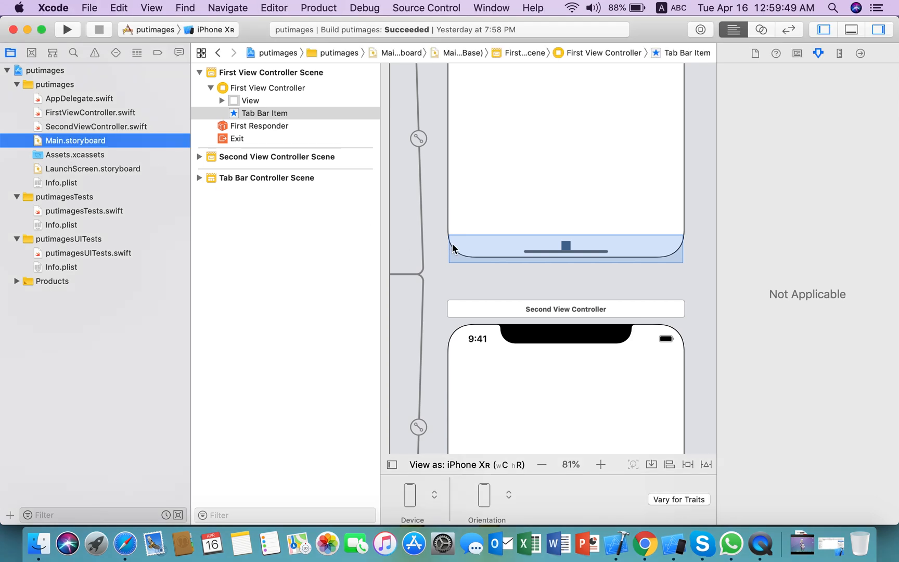
mouse_move(200, 171)
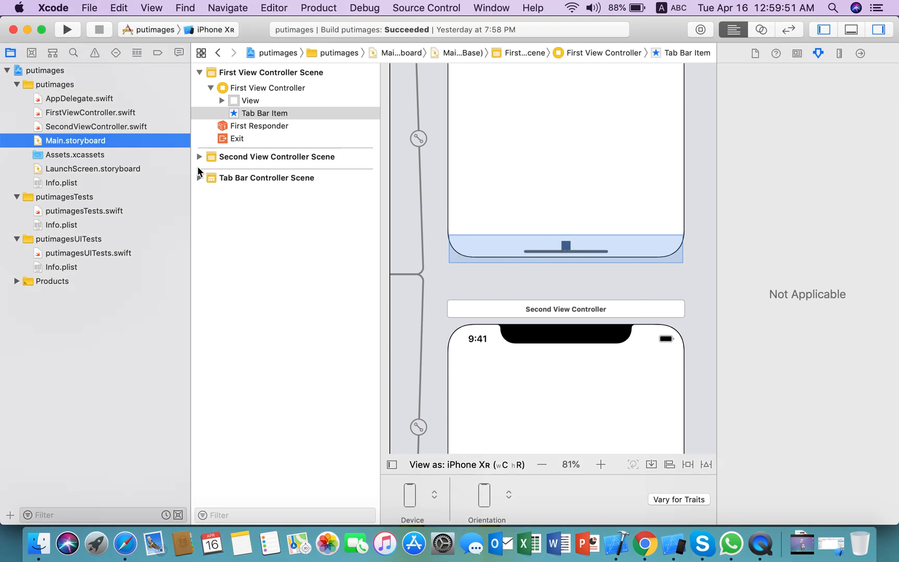
click(75, 154)
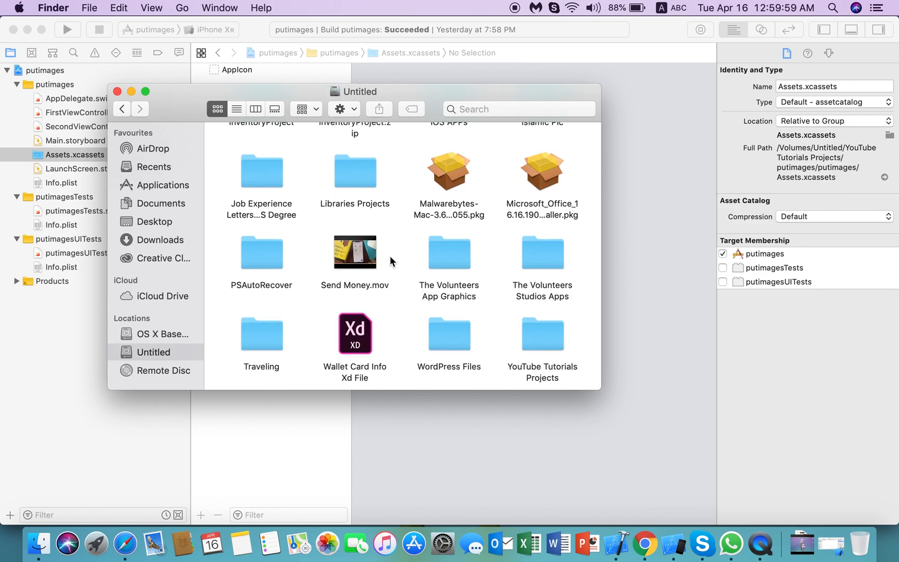
mouse_move(462, 258)
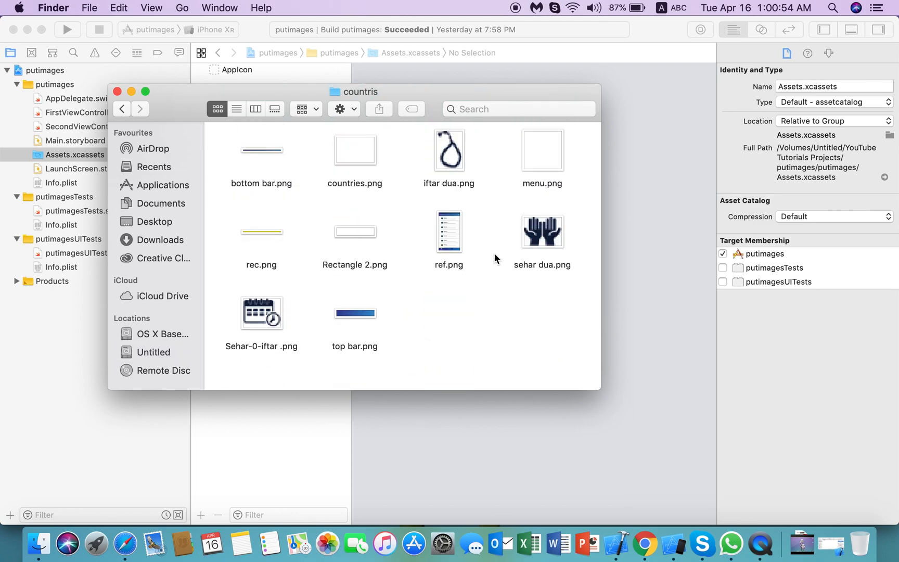
mouse_move(250, 280)
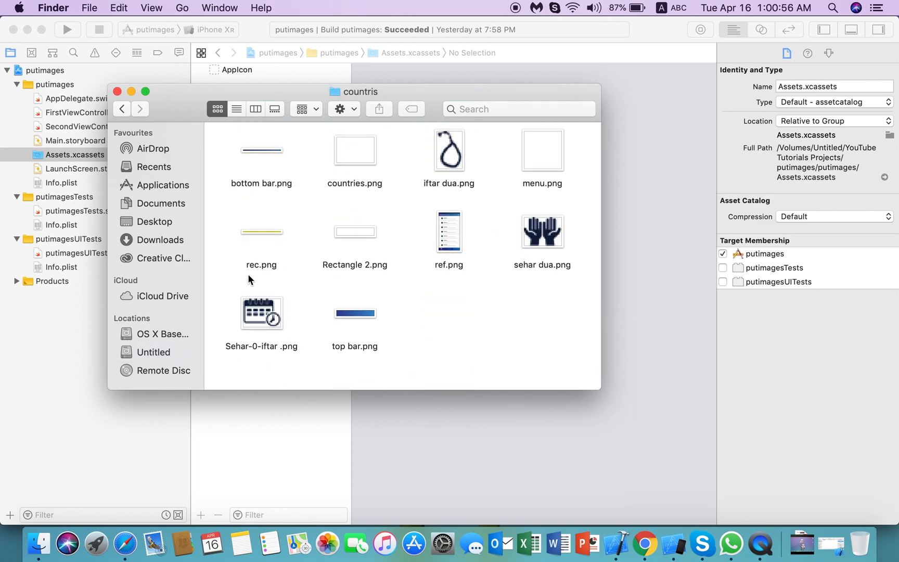
Step: Move the countris window aside and add sehar dua and Sehar-0-iftar images to the asset catalog
drag(354, 91, 592, 118)
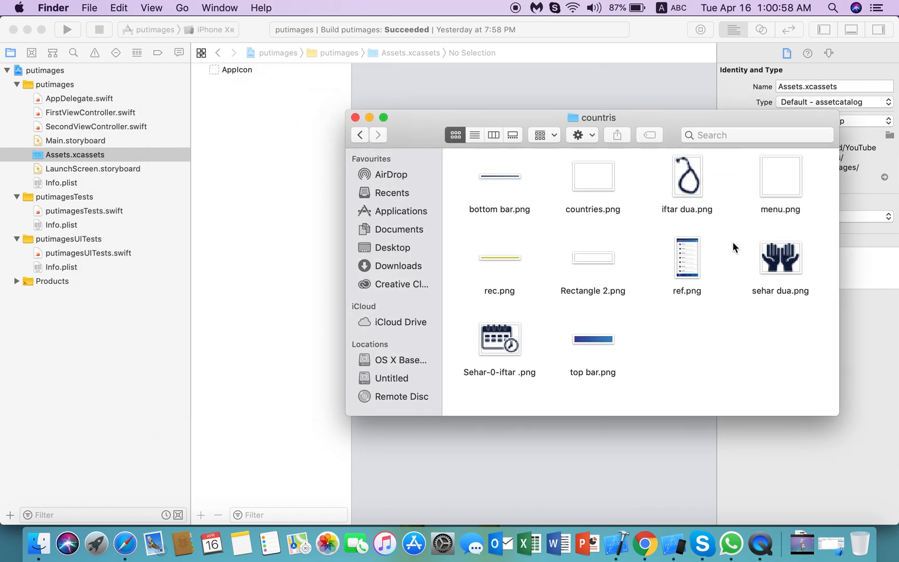
click(781, 258)
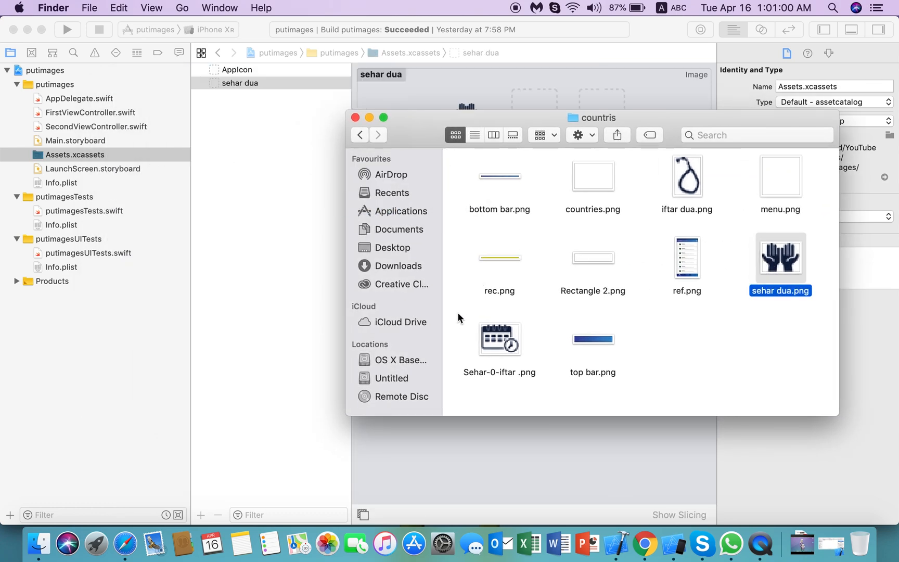
click(500, 339)
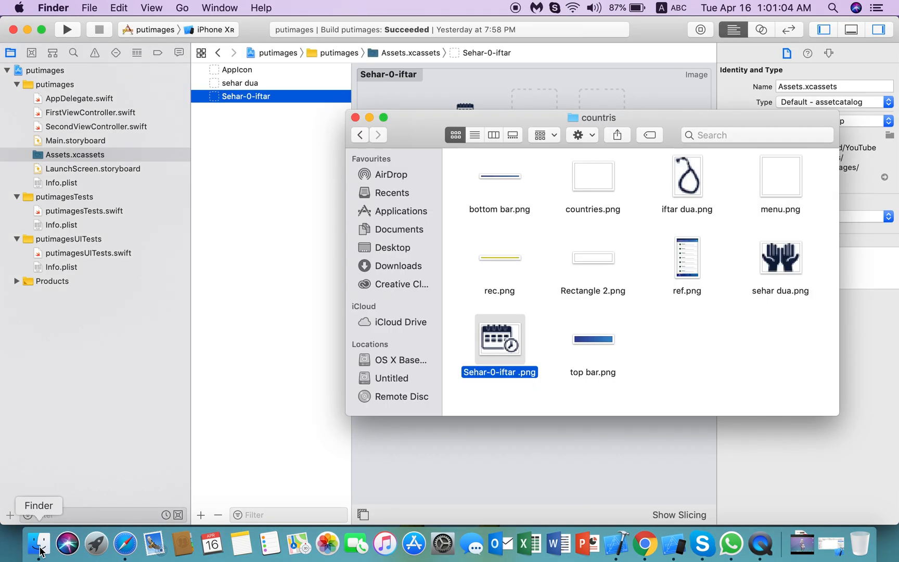
Step: Read the Sehar-0-iftar image's size (30 by 23) in Adjust Size and cancel without changes
right_click(500, 340)
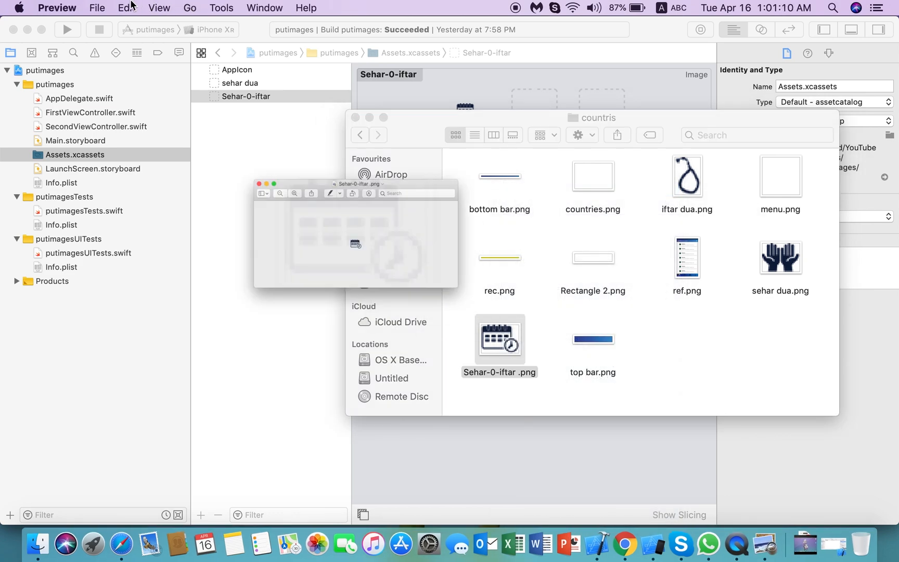
click(222, 7)
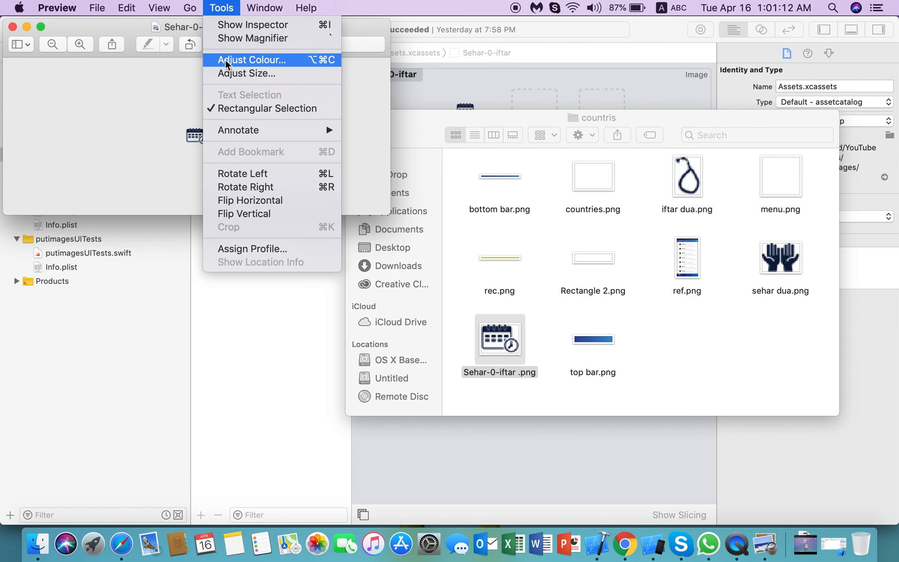
click(246, 73)
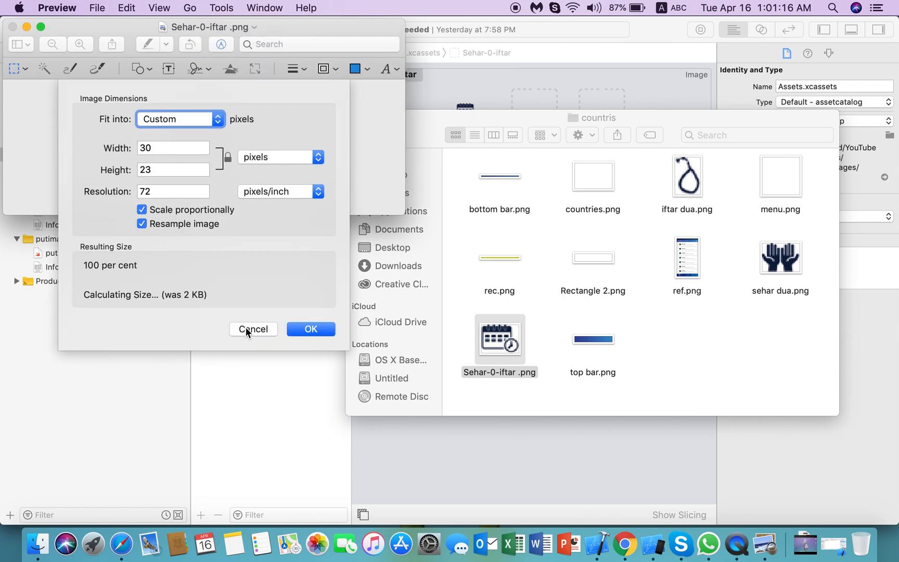
click(254, 329)
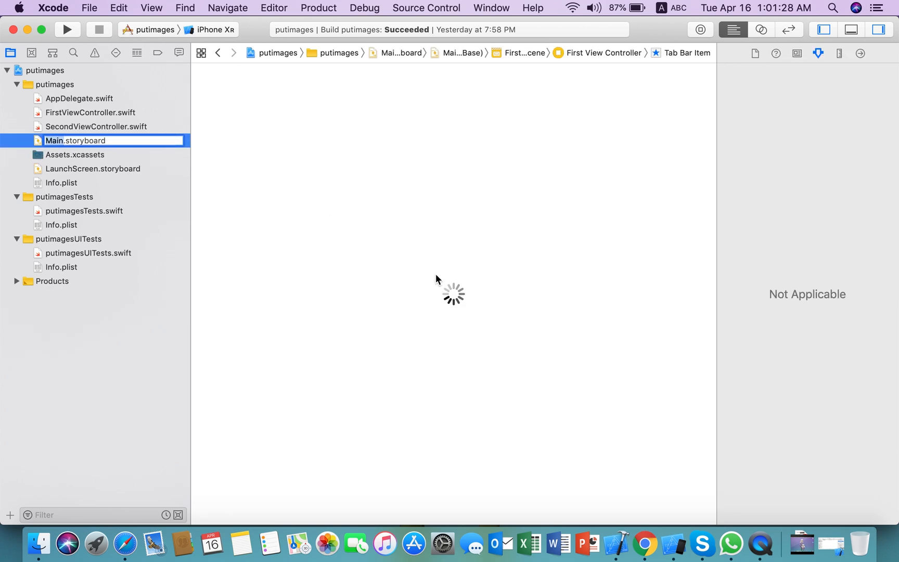
mouse_move(543, 282)
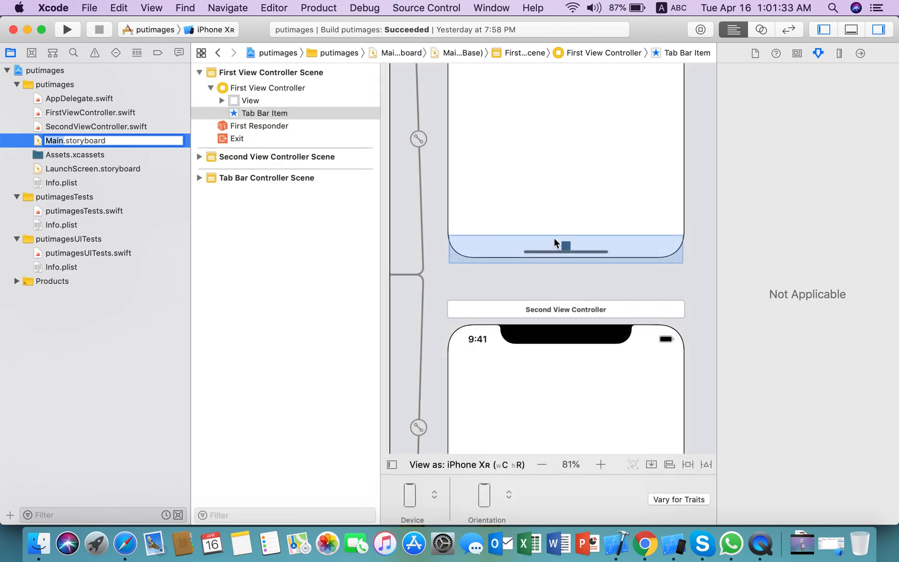
Step: Set the First View Controller's Tab Bar Item image to 'sehar dua'
click(249, 101)
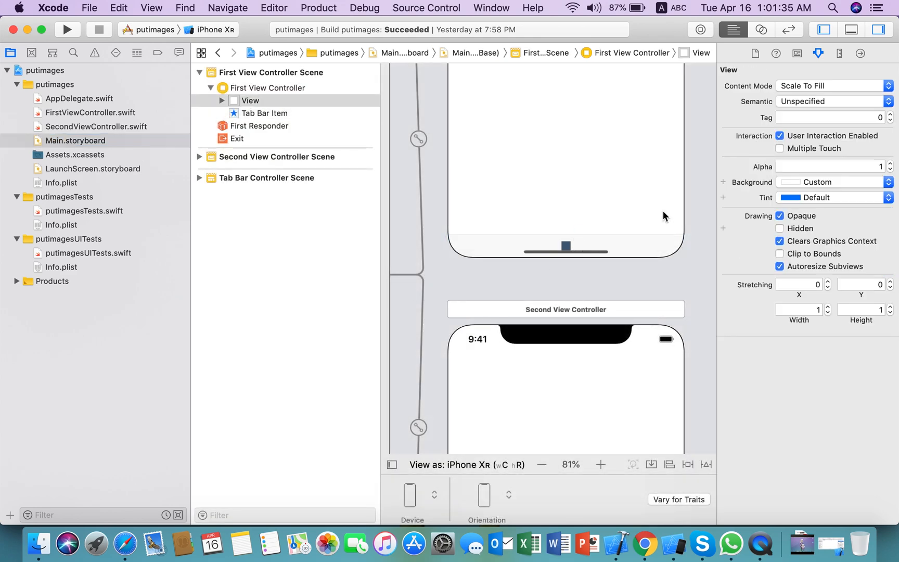
click(265, 113)
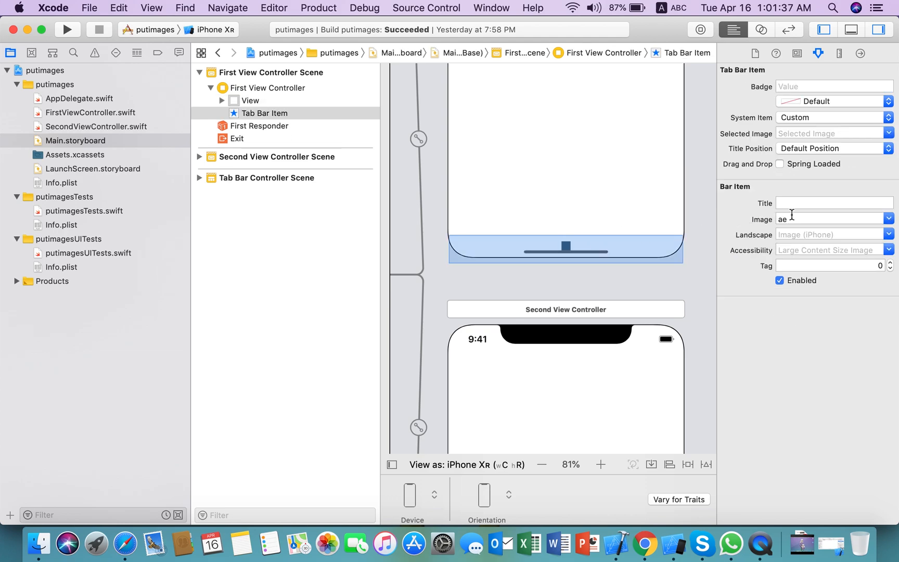
text(sehar dua)
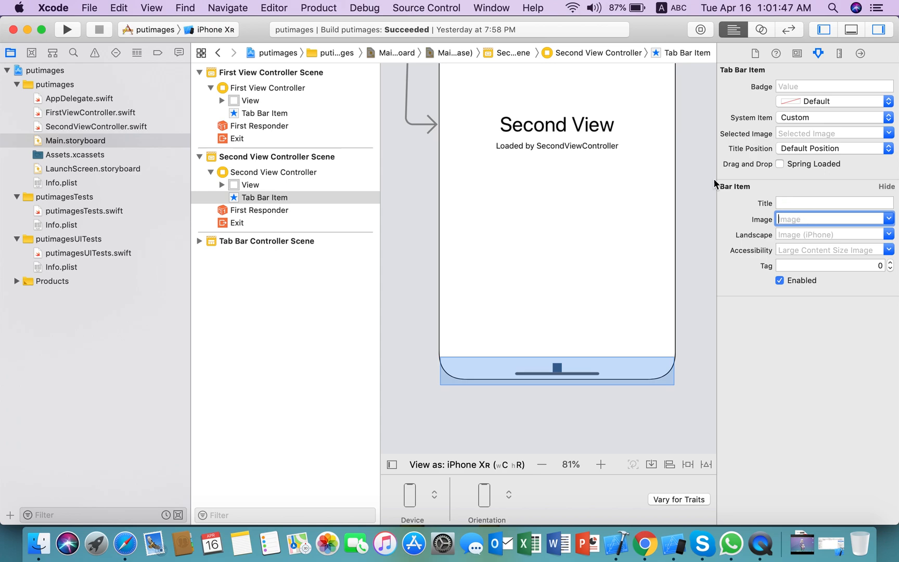
Step: Confirm the asset name, then set the Second View Controller's Tab Bar Item image to 'Sehar-0-iftar'
click(75, 154)
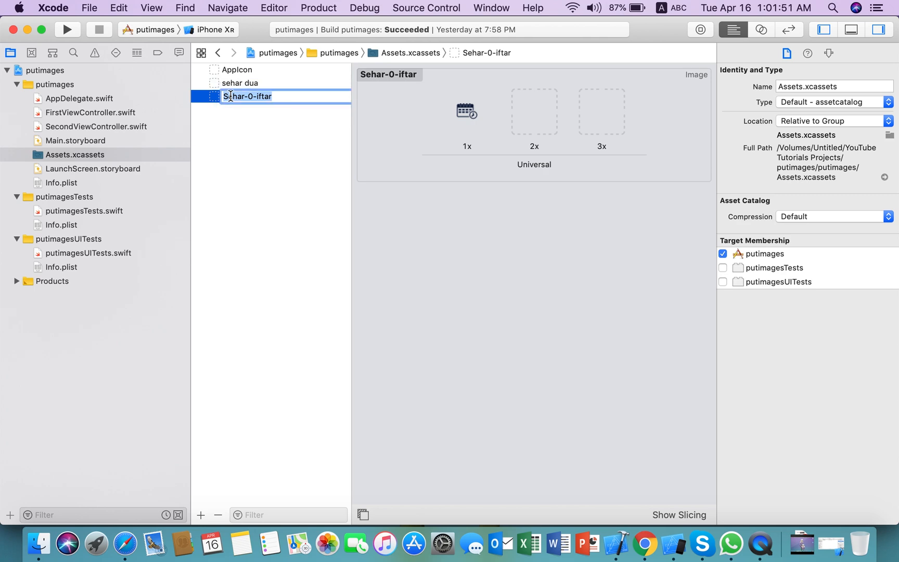
click(75, 141)
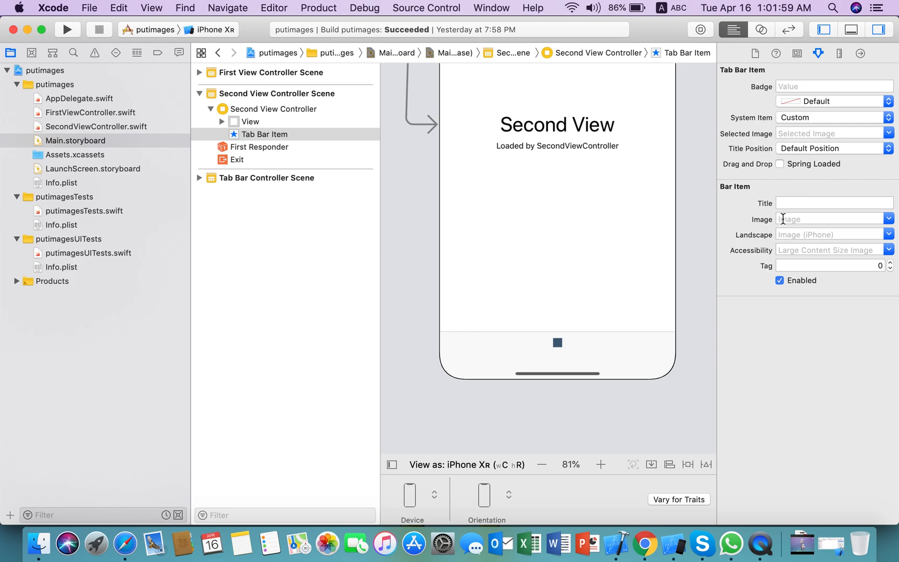
text(Sehar-0-iftar)
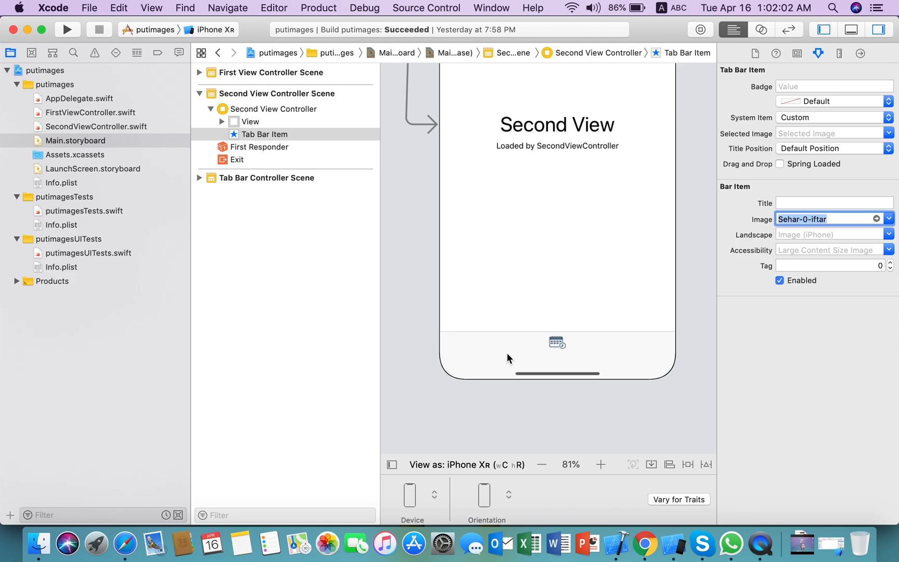